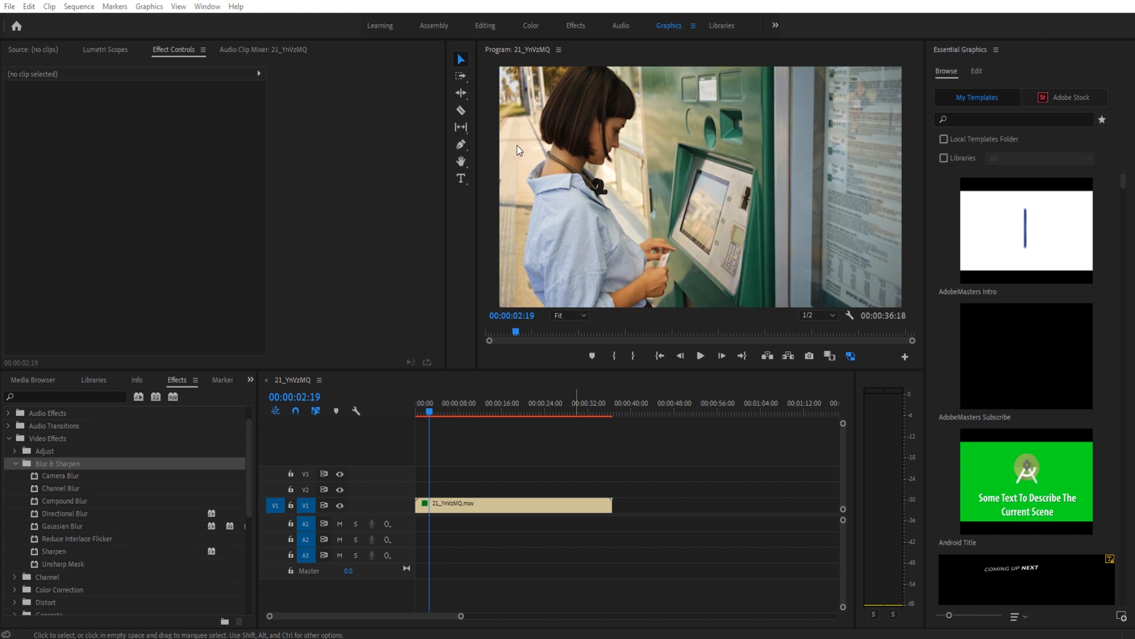
pyautogui.moveTo(547, 173)
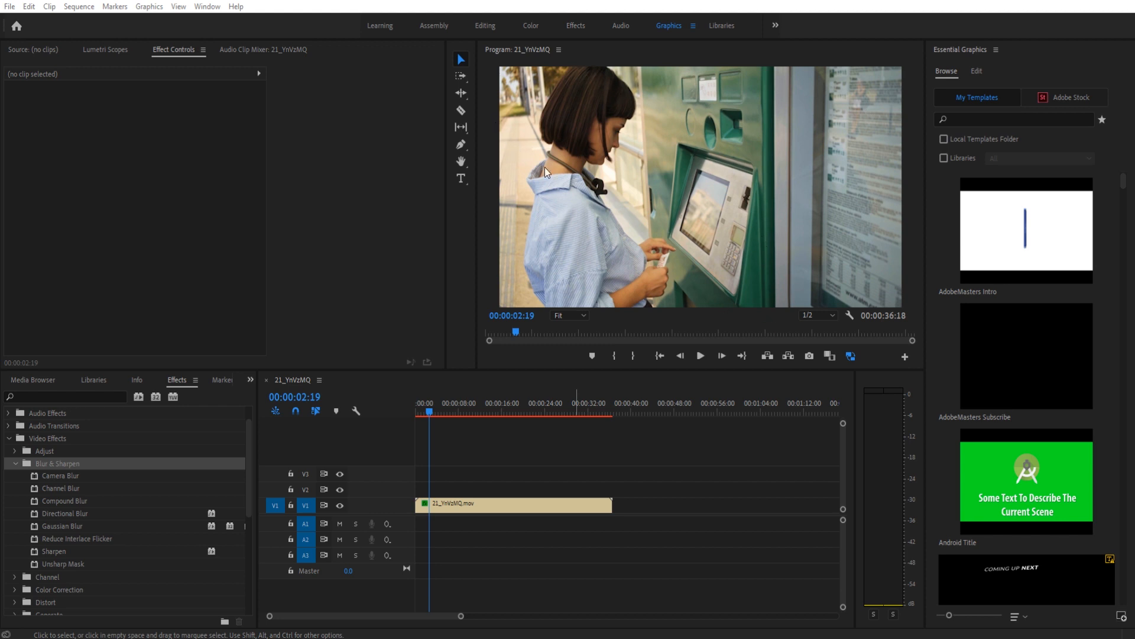
pyautogui.moveTo(658, 150)
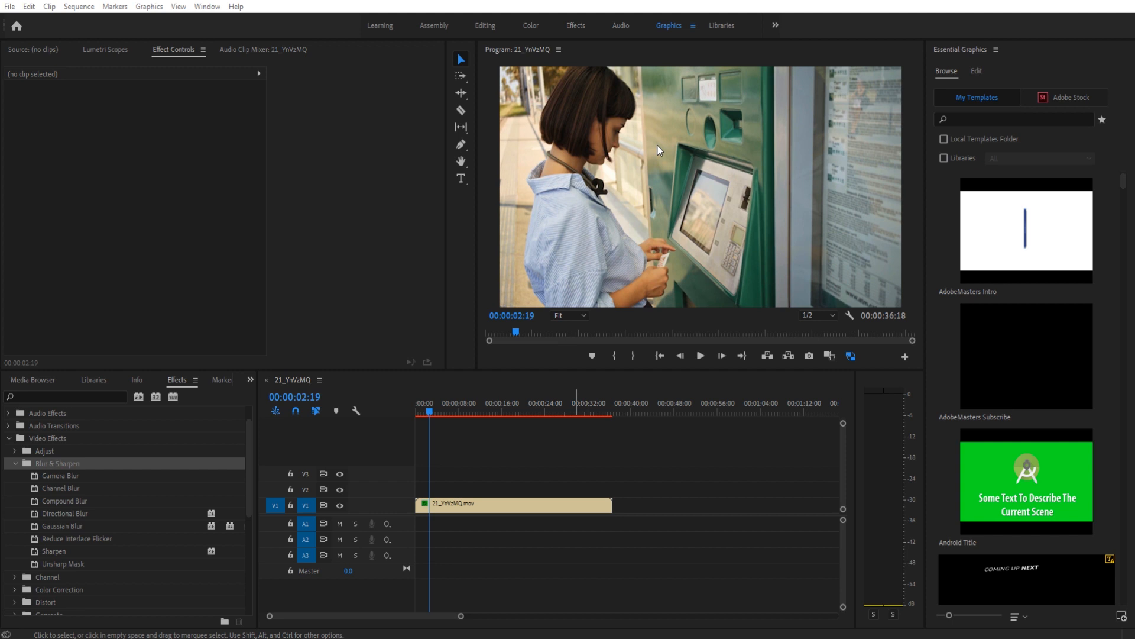
pyautogui.moveTo(535, 196)
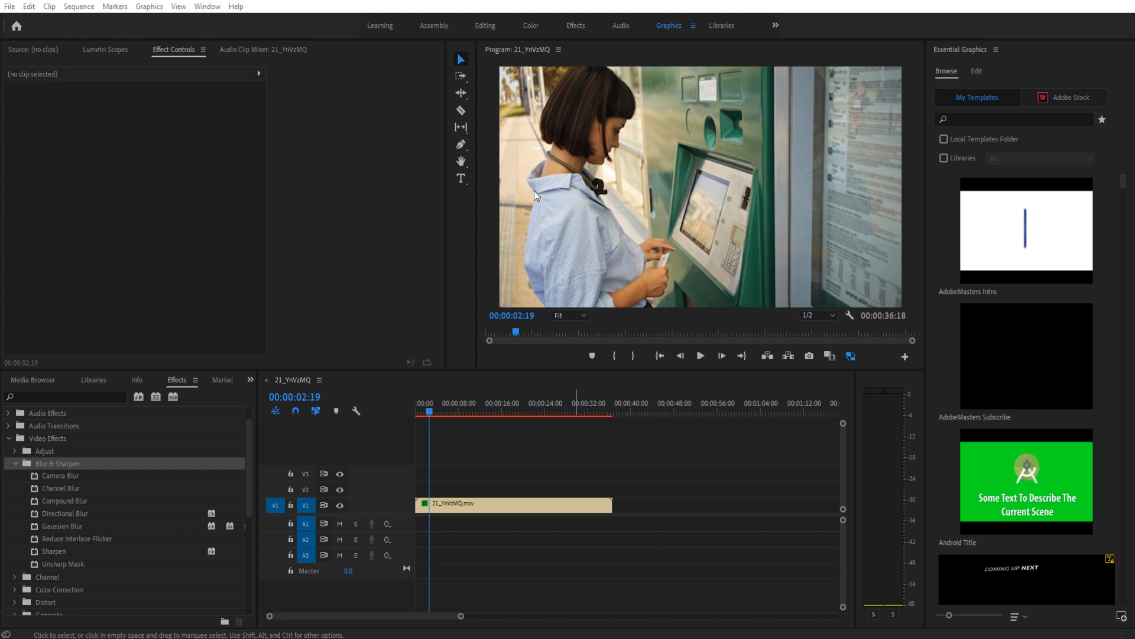
pyautogui.moveTo(648, 172)
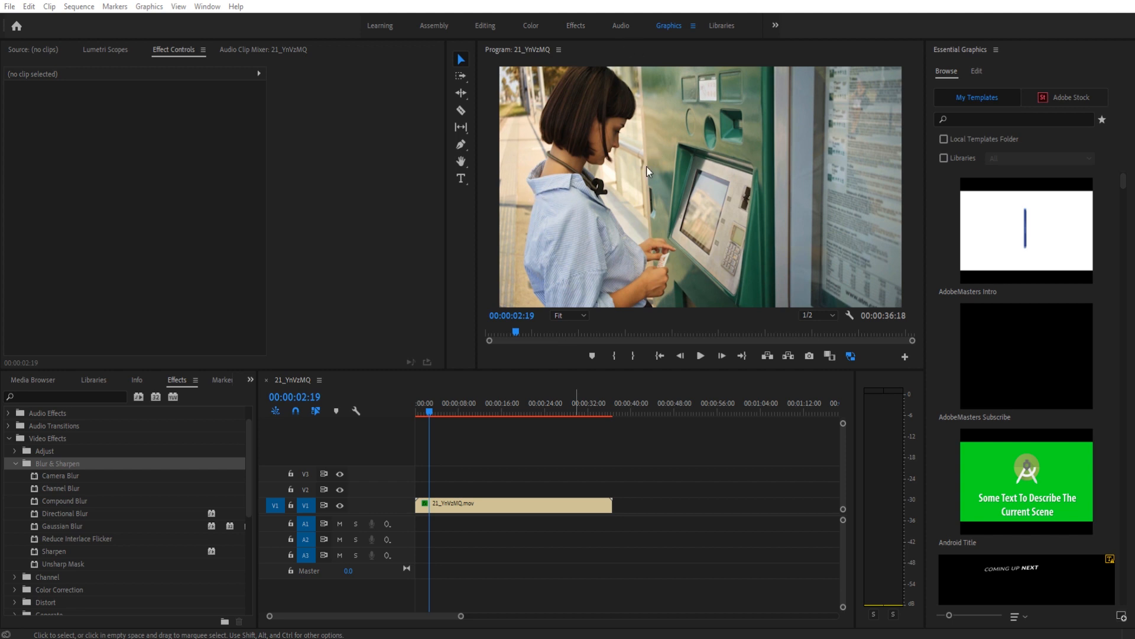
pyautogui.moveTo(397, 408)
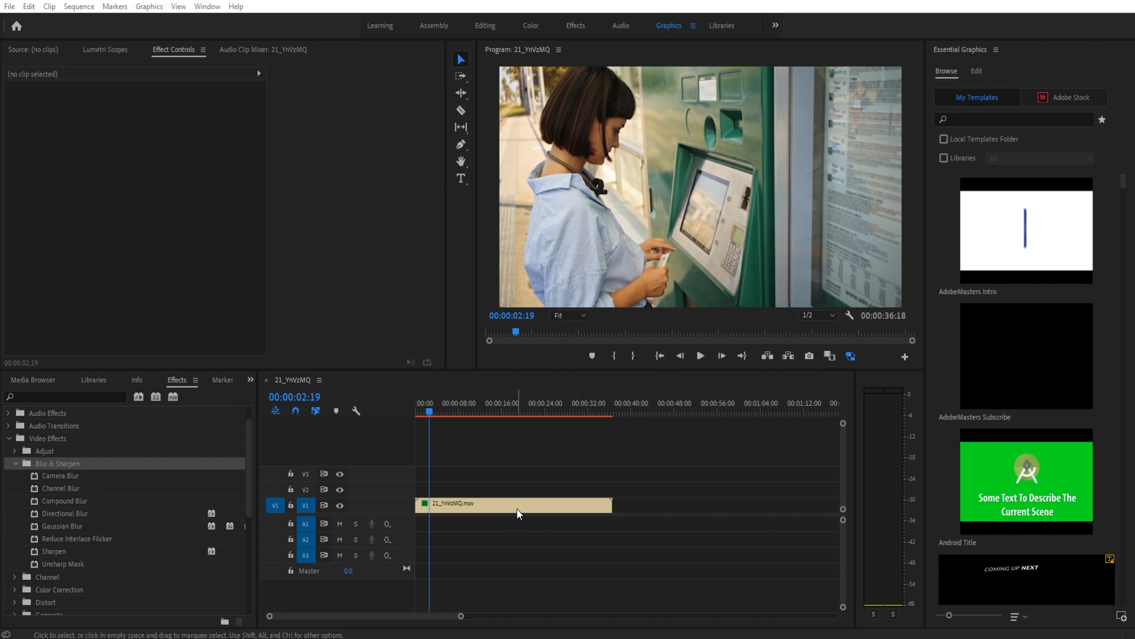
# Step: Select the 21_YnVzMQ.mov clip to show its Motion, Opacity and masked Camera Blur settings
pyautogui.click(514, 503)
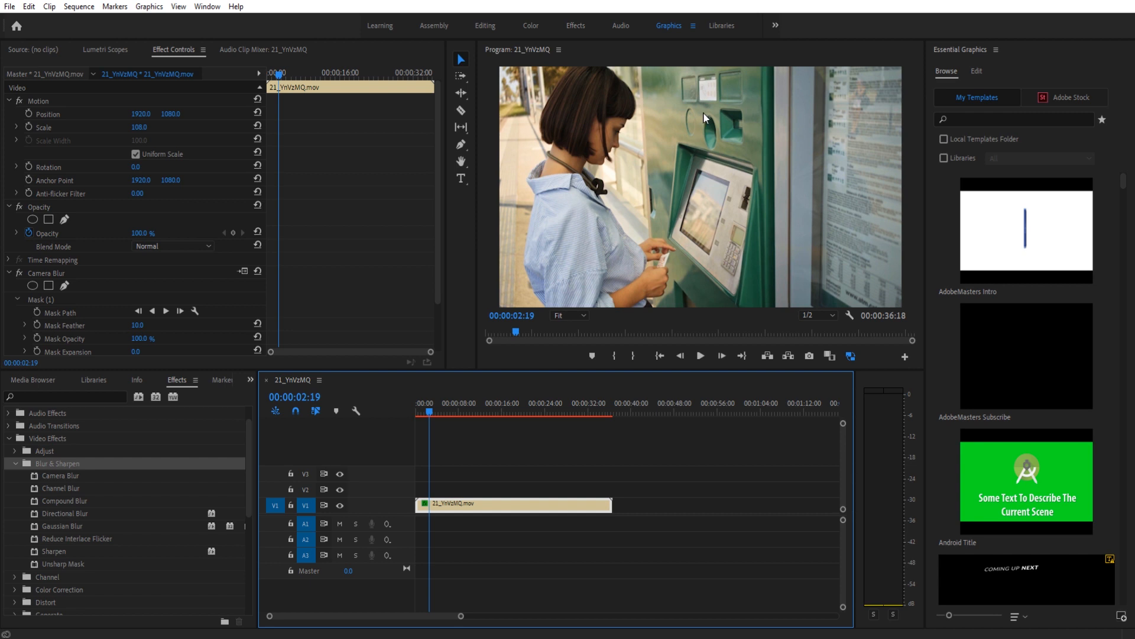
pyautogui.moveTo(744, 177)
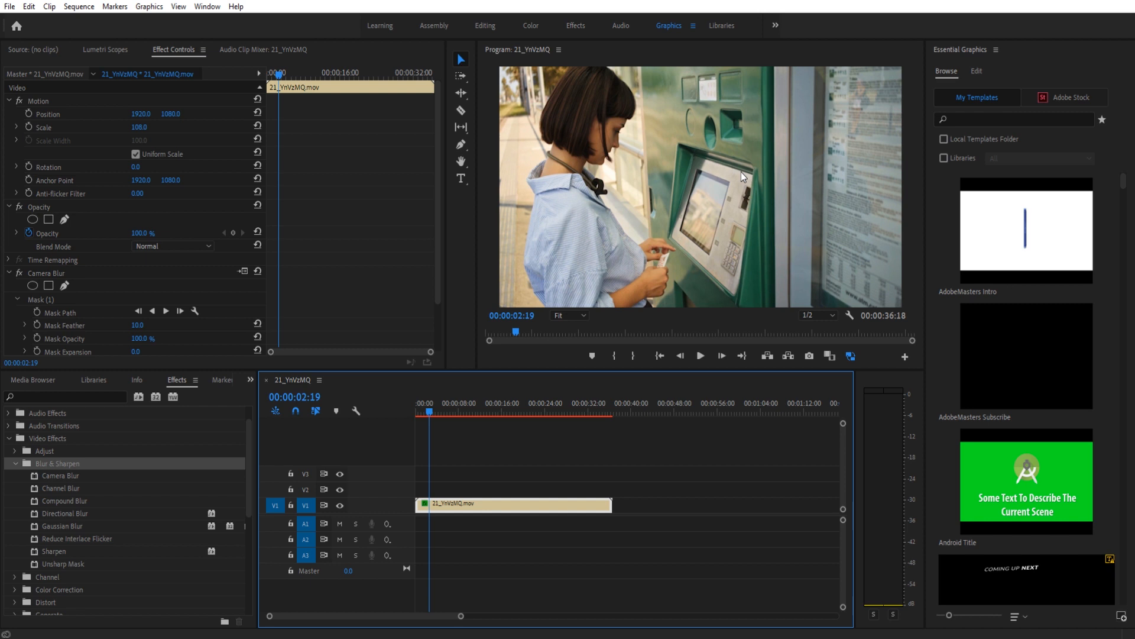
pyautogui.moveTo(762, 227)
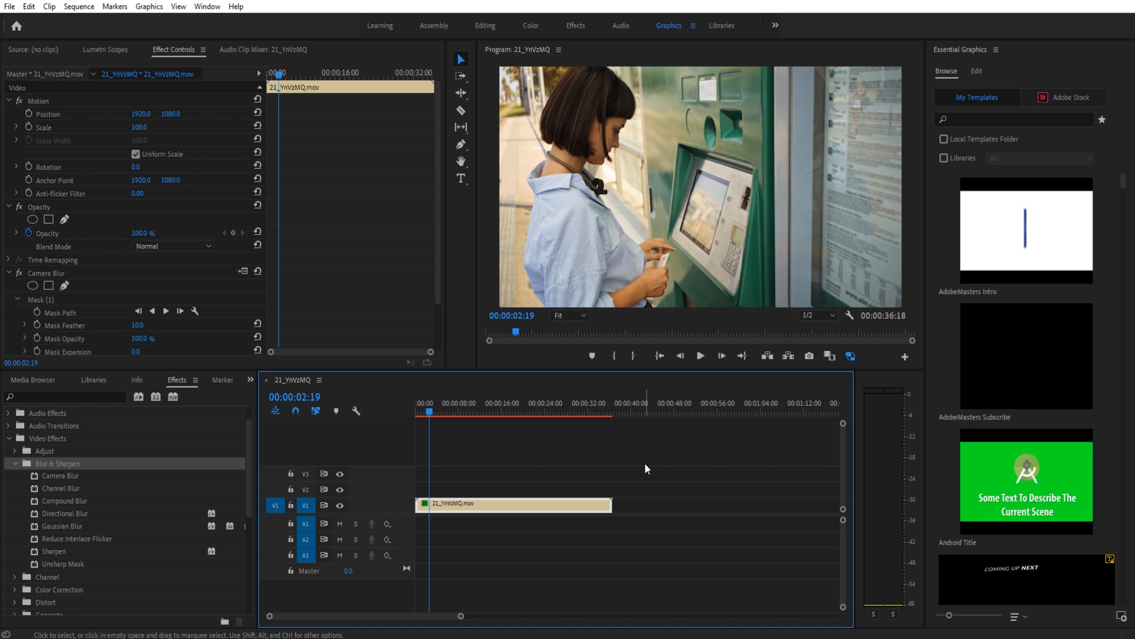
pyautogui.moveTo(629, 490)
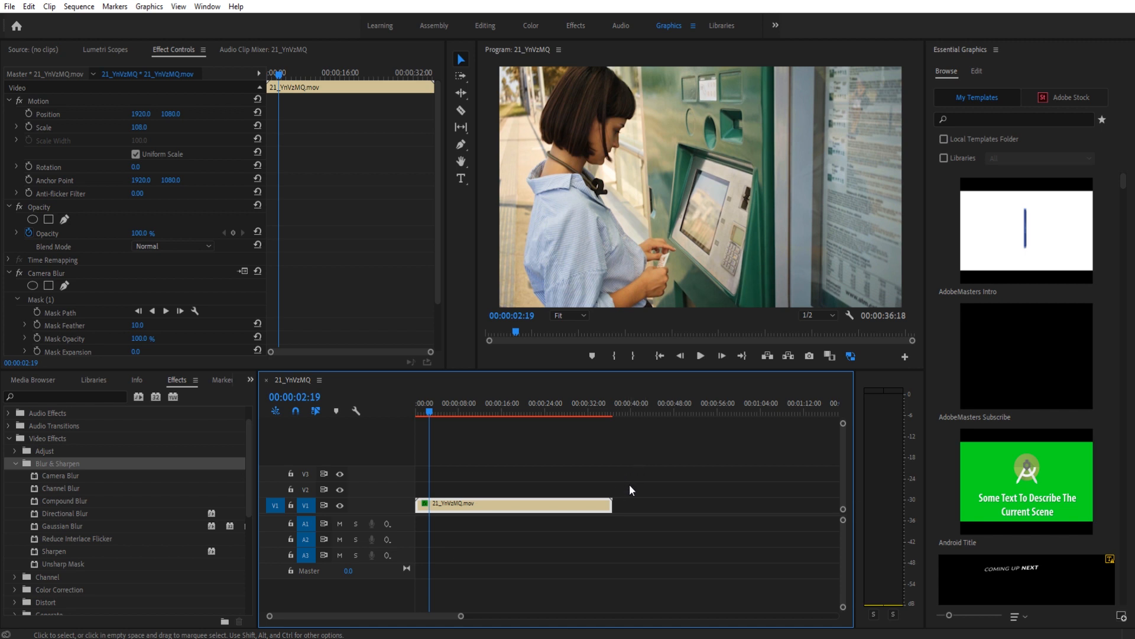
pyautogui.moveTo(525, 268)
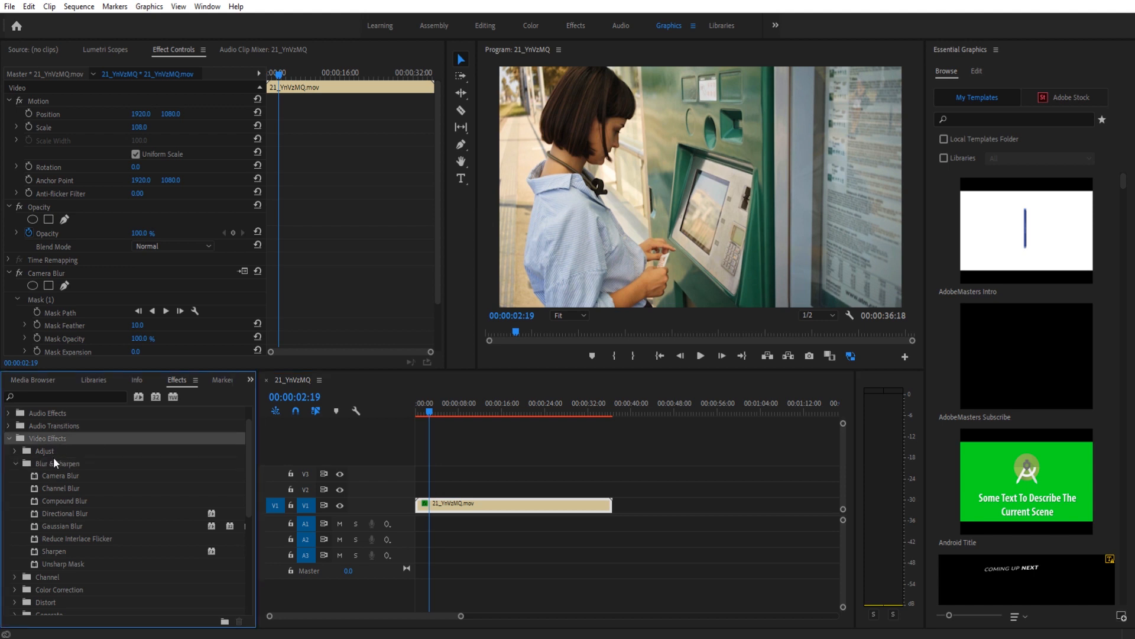
# Step: Pick Camera Blur from Blur & Sharpen to add a second blur at Percent Blur 0
pyautogui.click(61, 476)
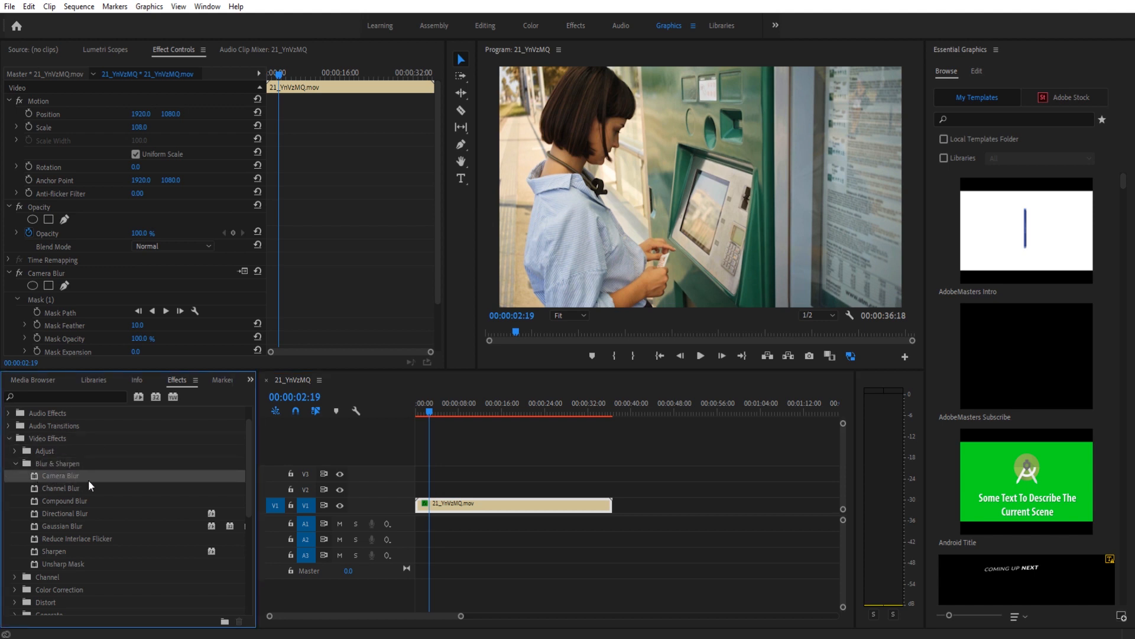
pyautogui.moveTo(57, 540)
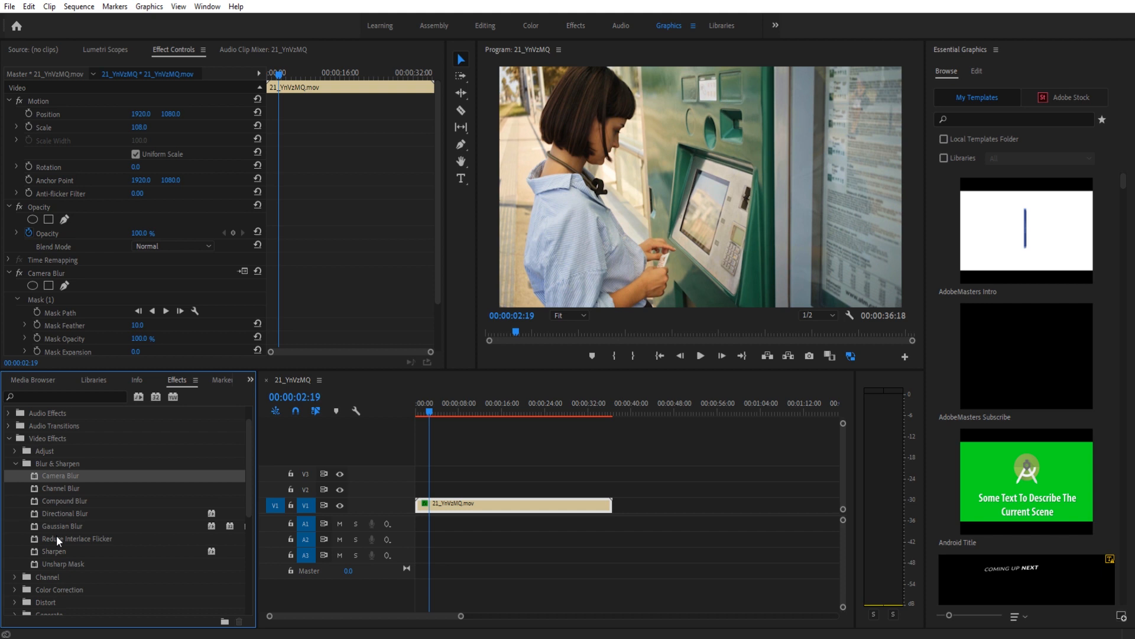
pyautogui.moveTo(62, 488)
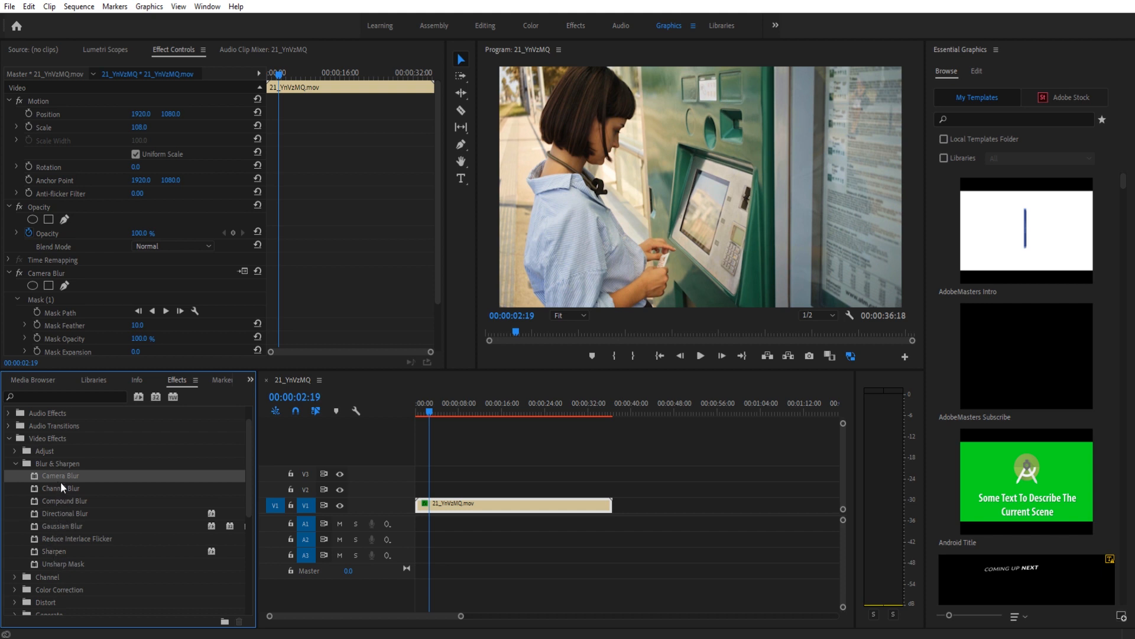
pyautogui.moveTo(52, 483)
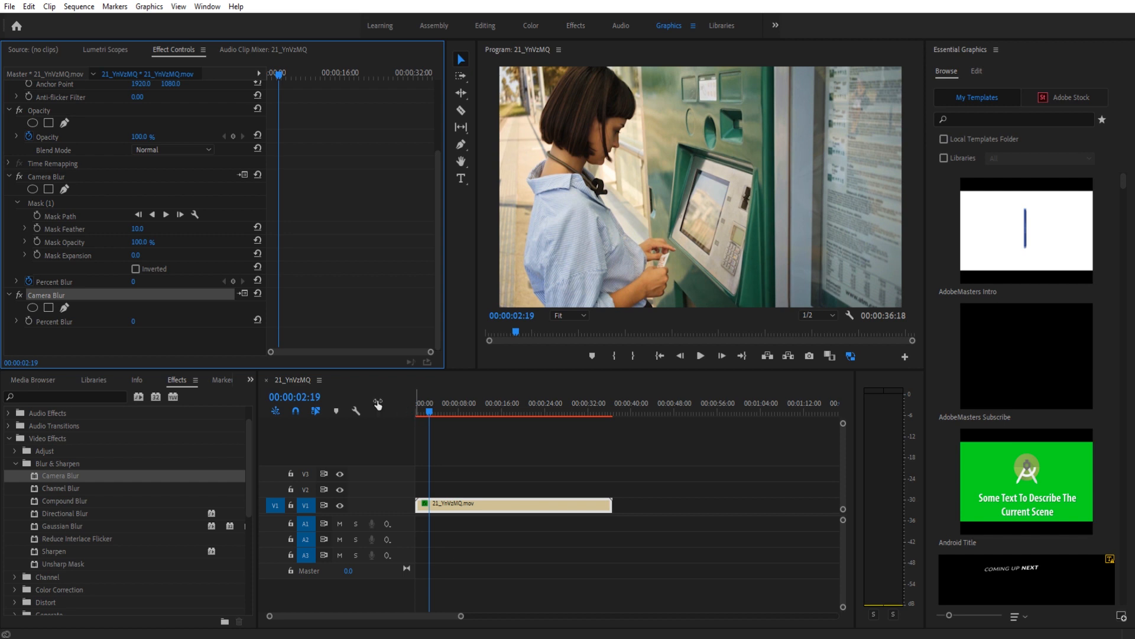
pyautogui.moveTo(487, 402)
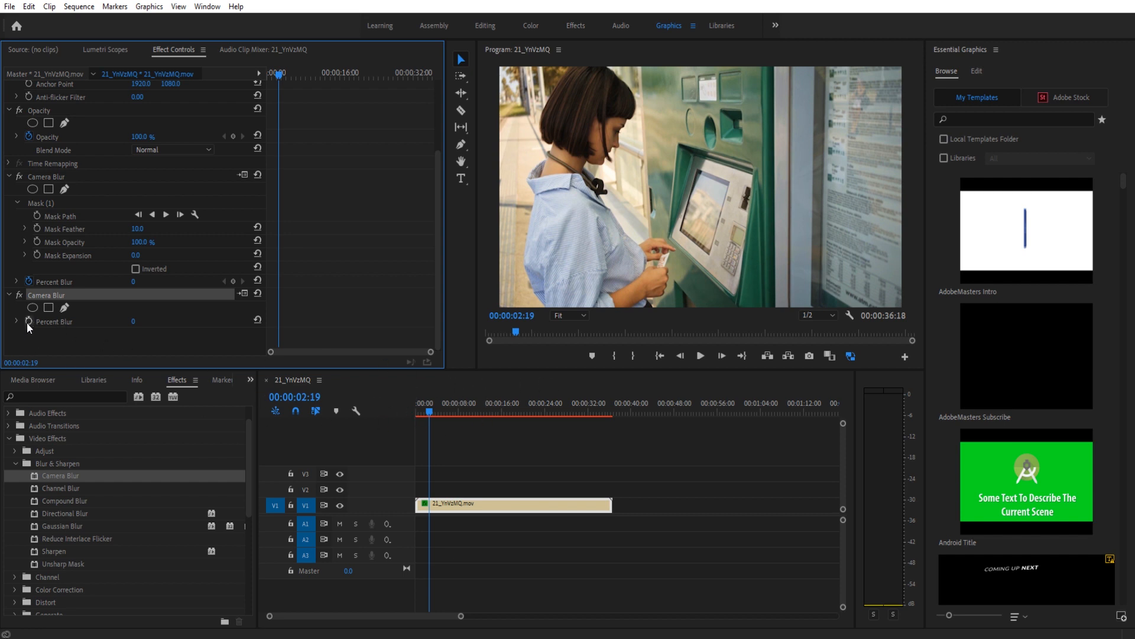
# Step: Keyframe the second Camera Blur's Percent Blur while stepping forward frame by frame toward 00:00:04:01
pyautogui.click(433, 411)
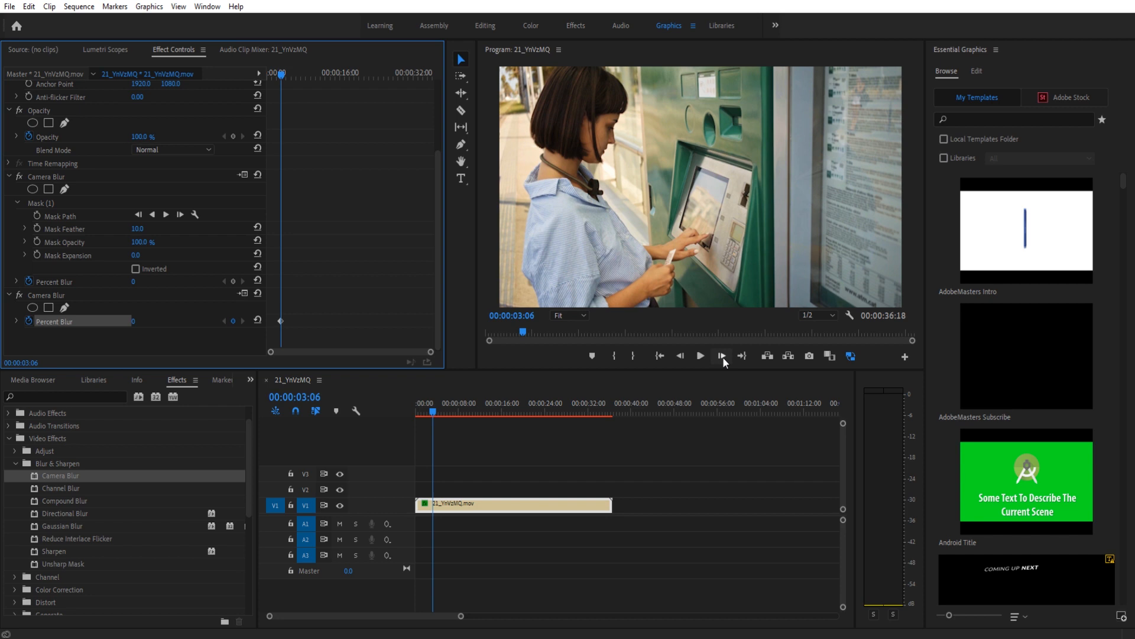
pyautogui.click(720, 356)
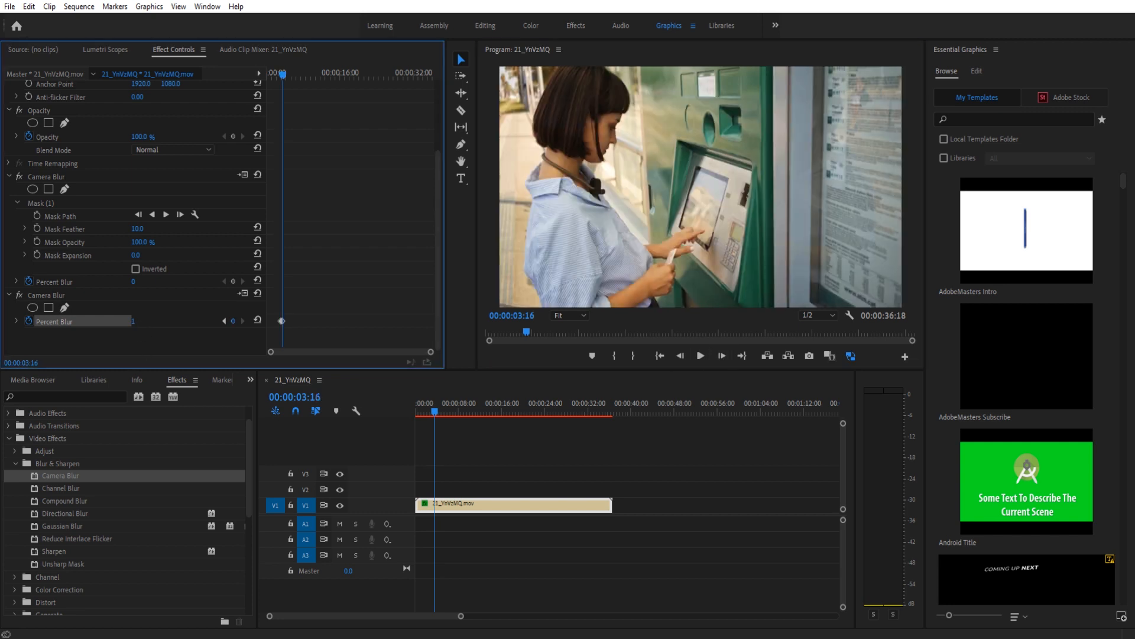
pyautogui.click(720, 355)
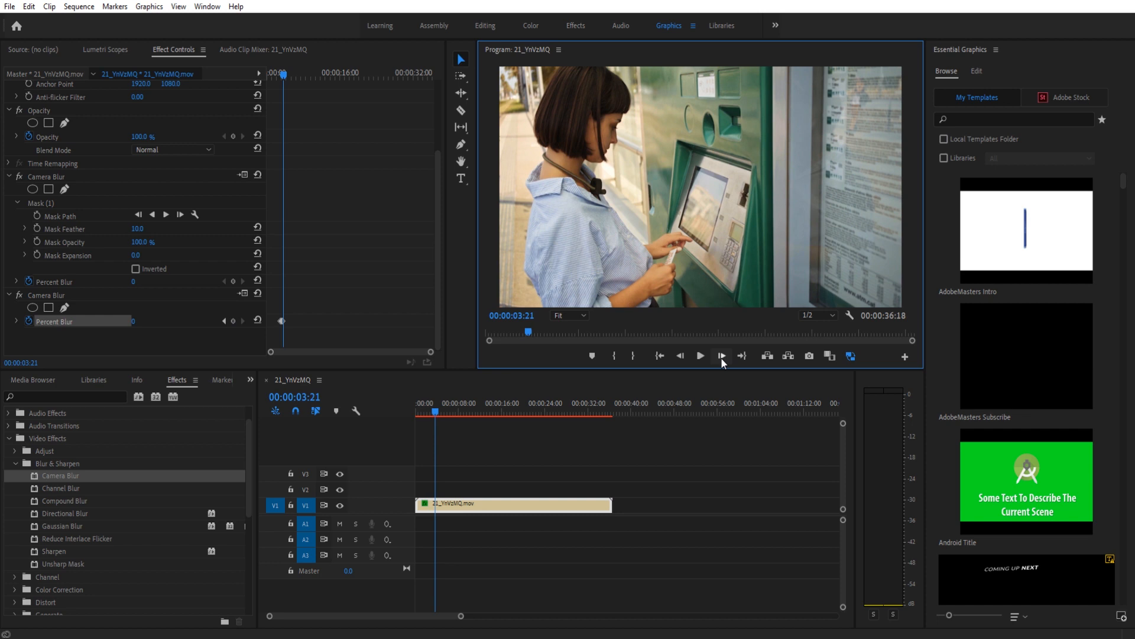
pyautogui.click(148, 320)
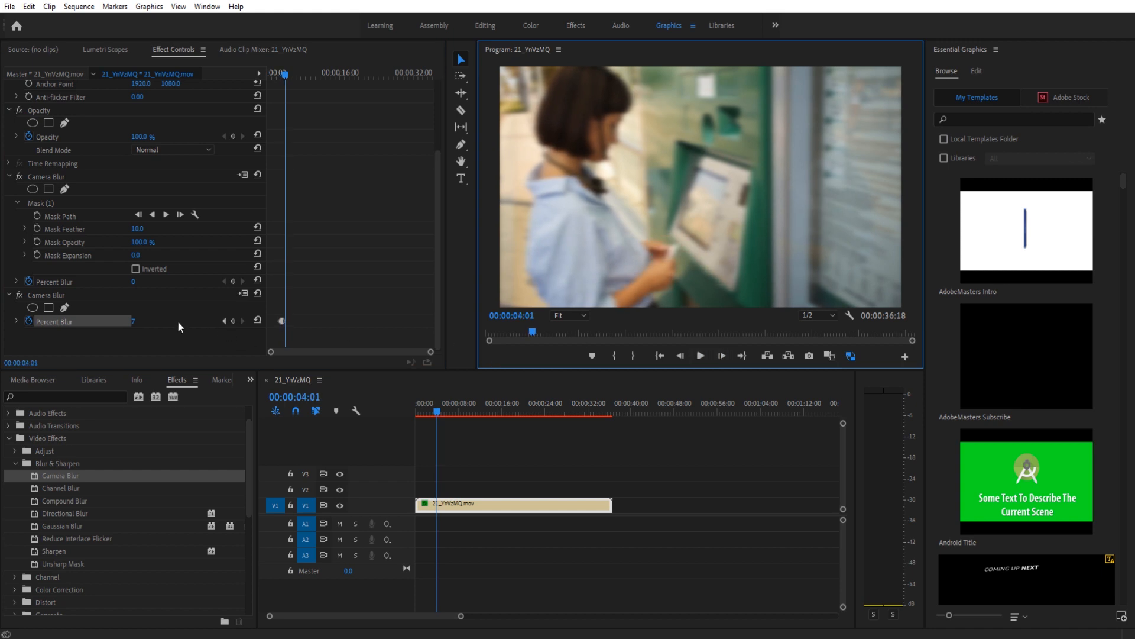
pyautogui.click(148, 320)
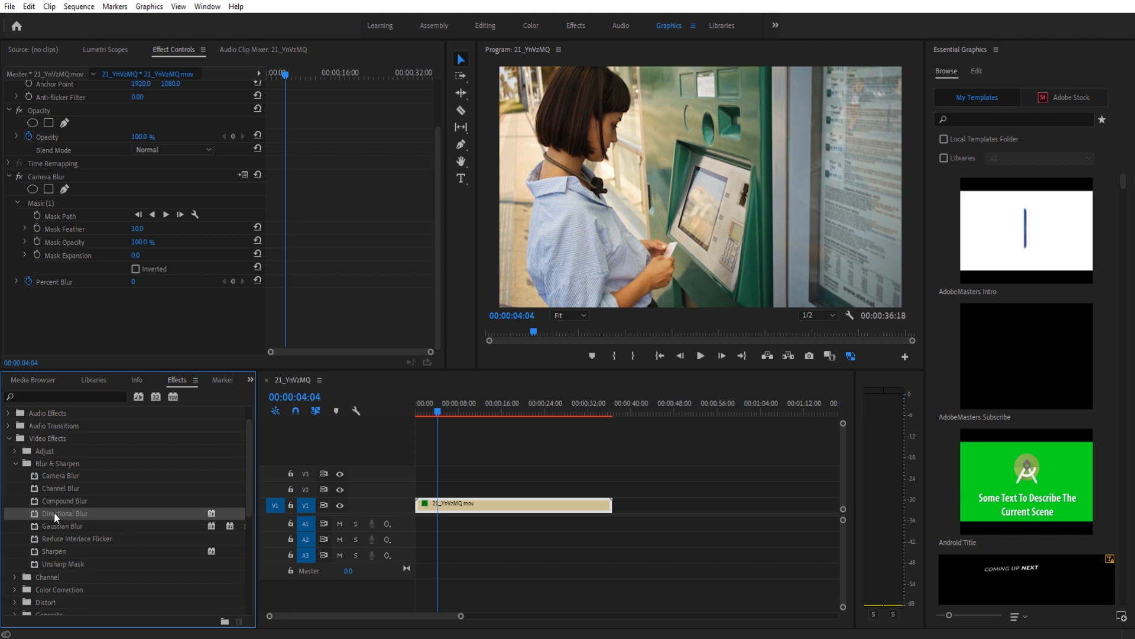
pyautogui.moveTo(106, 535)
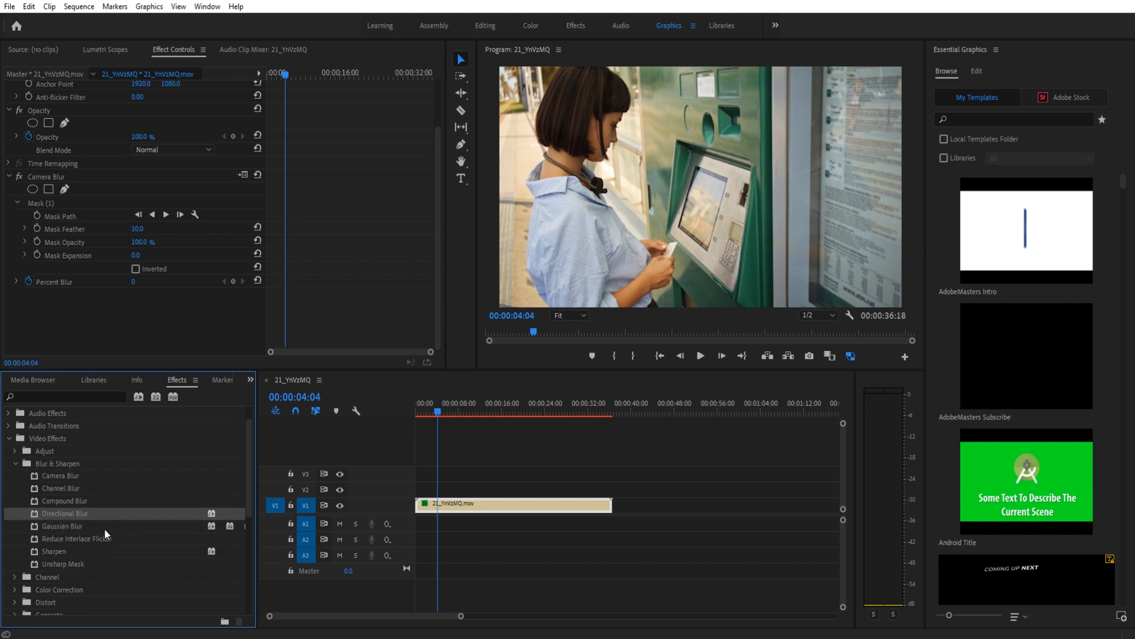
pyautogui.moveTo(659, 232)
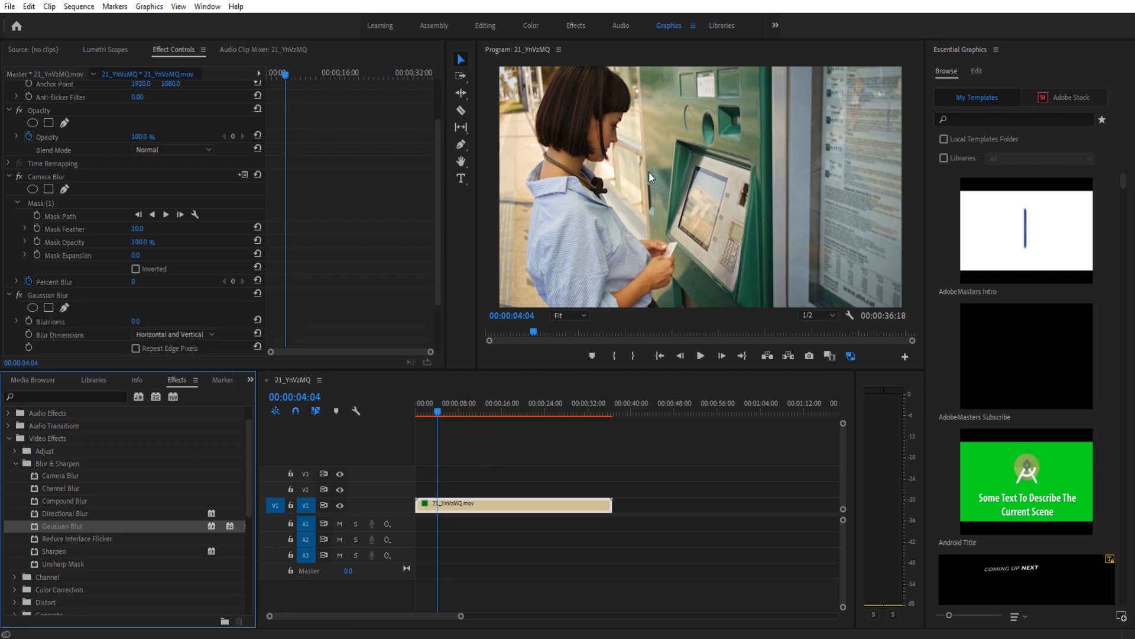
pyautogui.moveTo(654, 134)
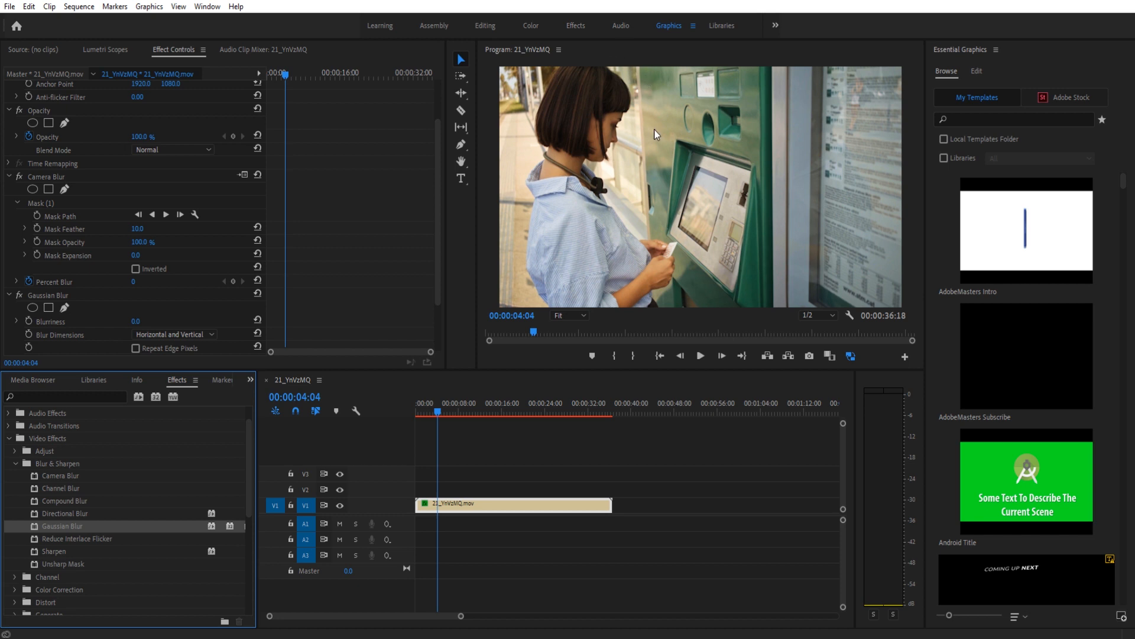
pyautogui.moveTo(677, 158)
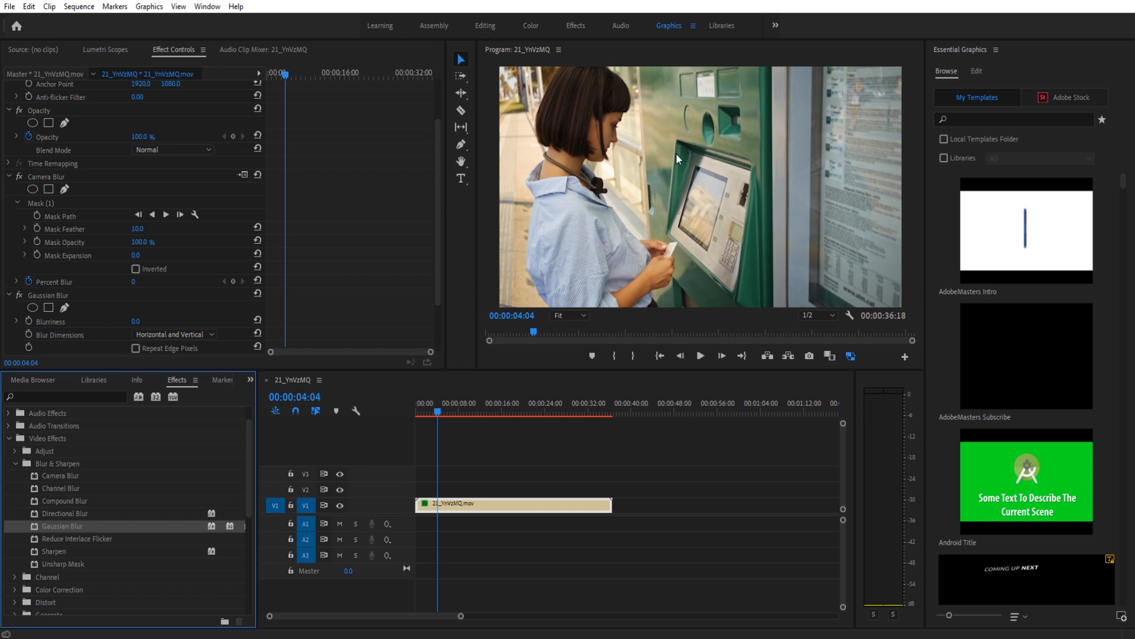
pyautogui.moveTo(611, 142)
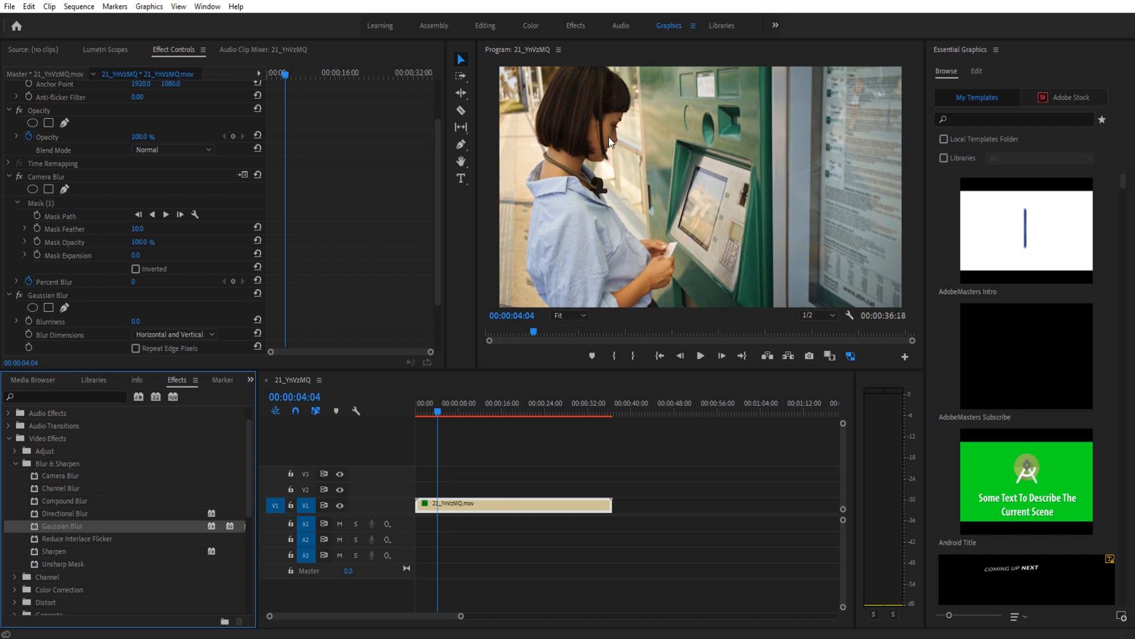
pyautogui.moveTo(579, 222)
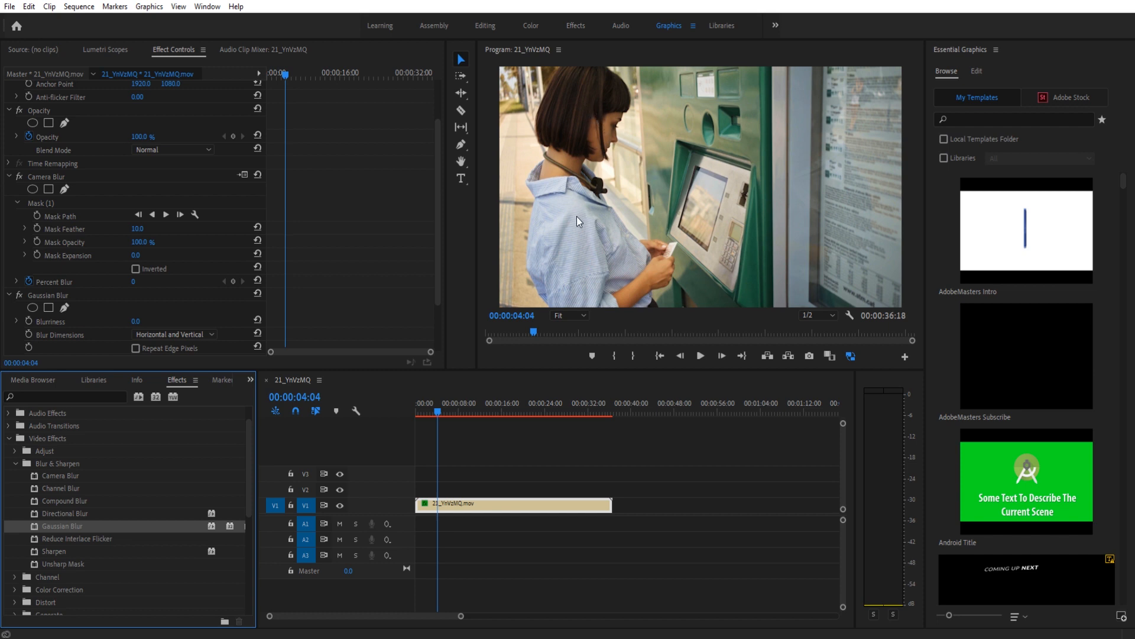
pyautogui.moveTo(355, 309)
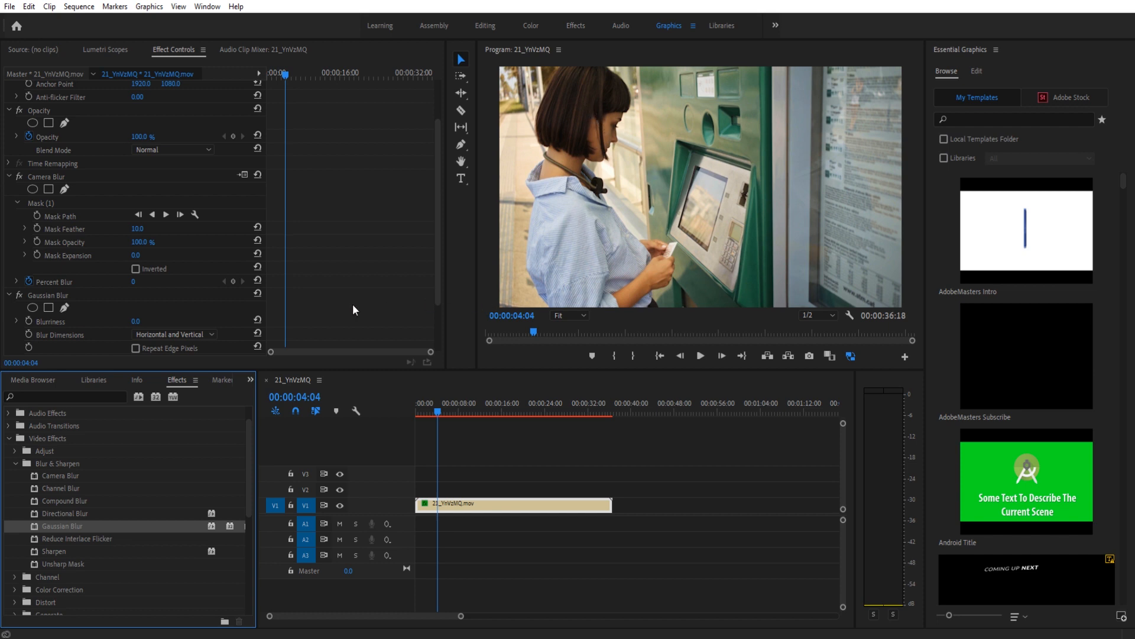
# Step: Select Gaussian Blur in Effect Controls to set its Blurriness to 80
pyautogui.click(47, 294)
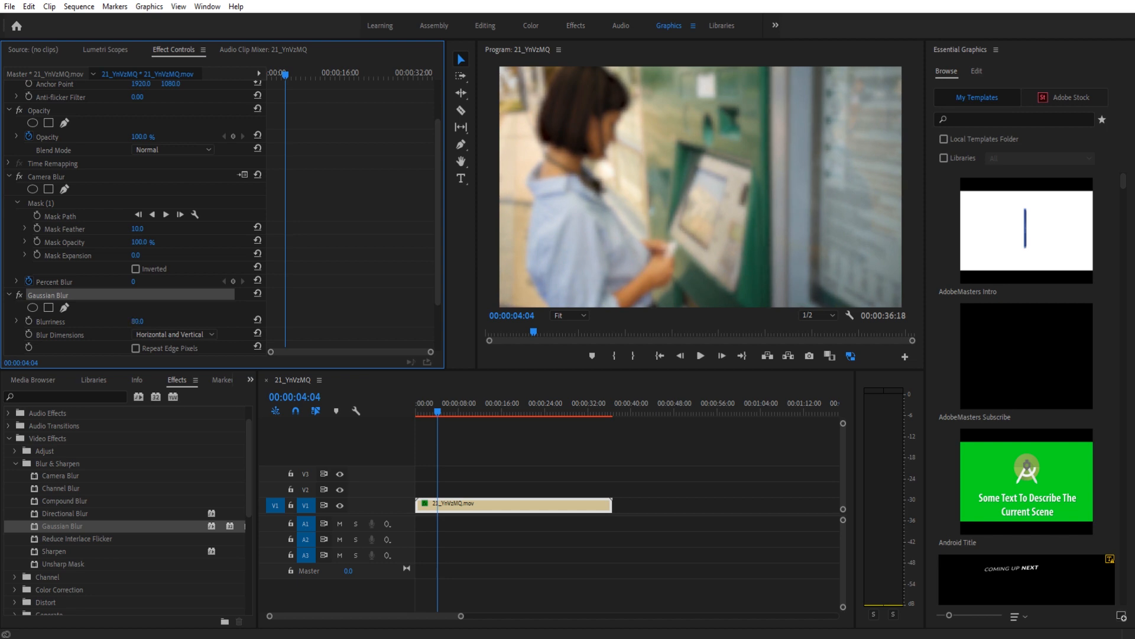
pyautogui.moveTo(84, 323)
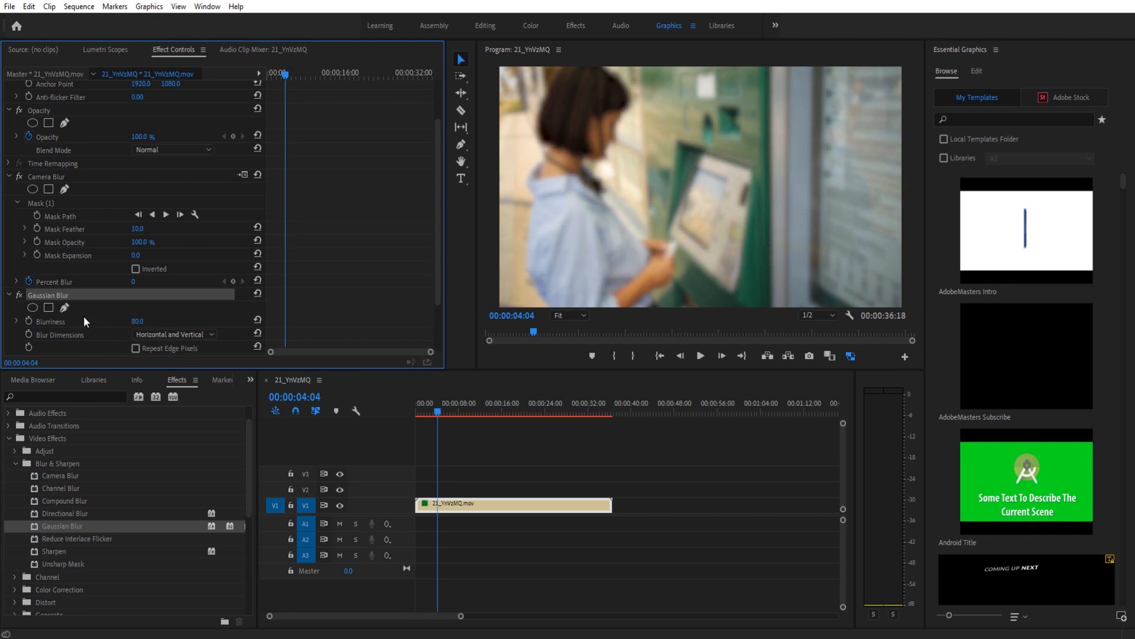
pyautogui.moveTo(432, 215)
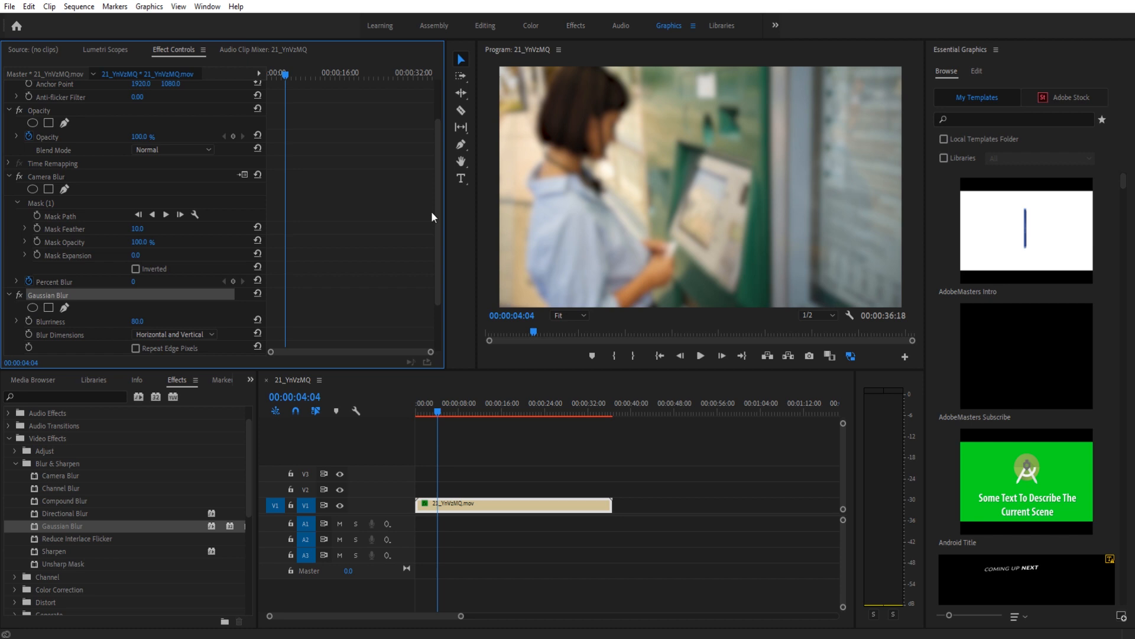
pyautogui.moveTo(476, 474)
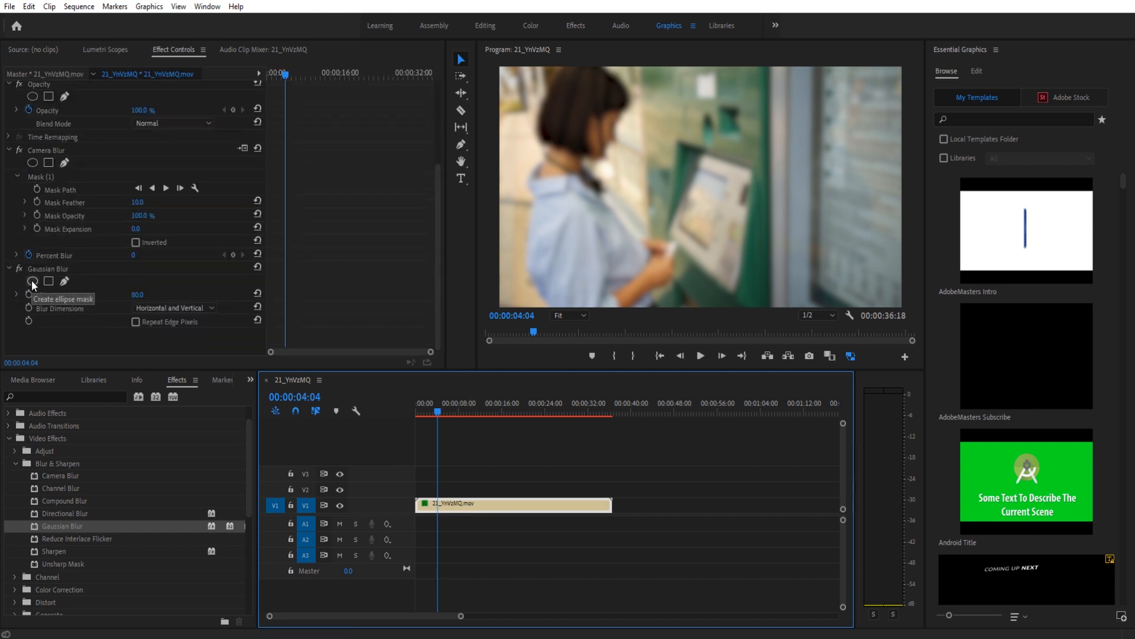
# Step: Add an ellipse mask to the Gaussian Blur, confining it to the woman's head
pyautogui.click(32, 281)
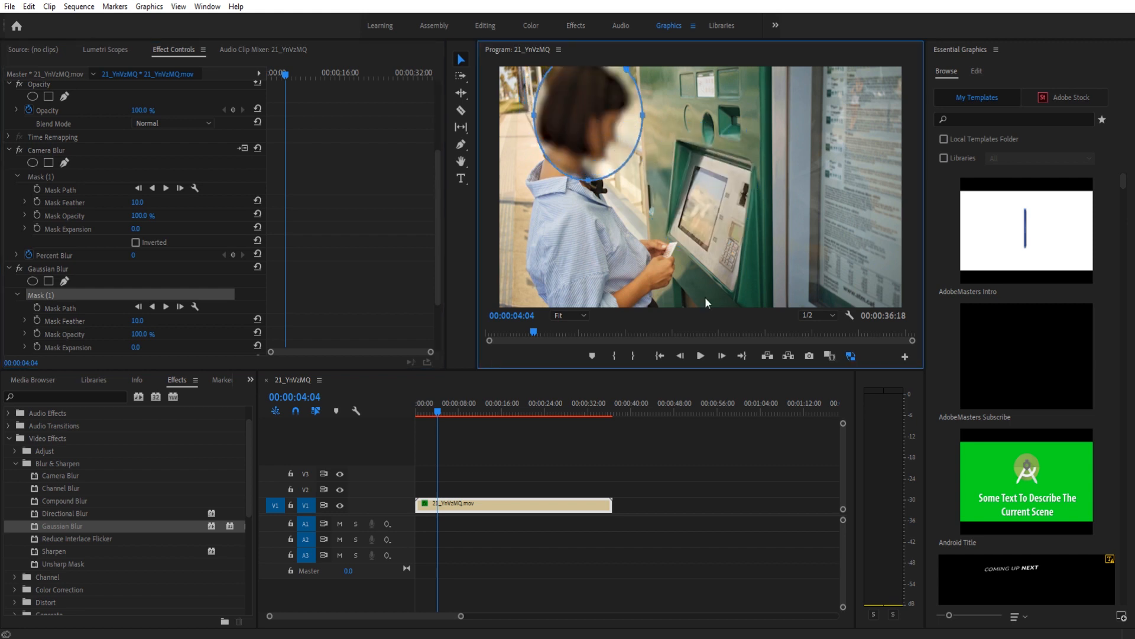
# Step: Step back in the Program Monitor to 00:00:00:10, near the clip's start
pyautogui.click(679, 355)
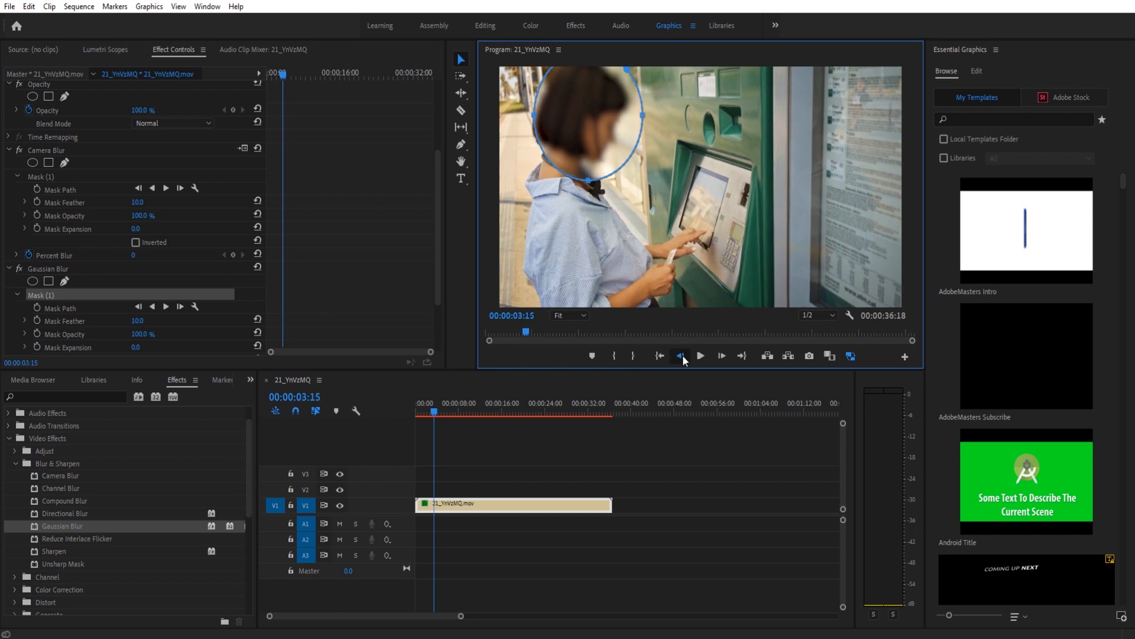
pyautogui.click(659, 355)
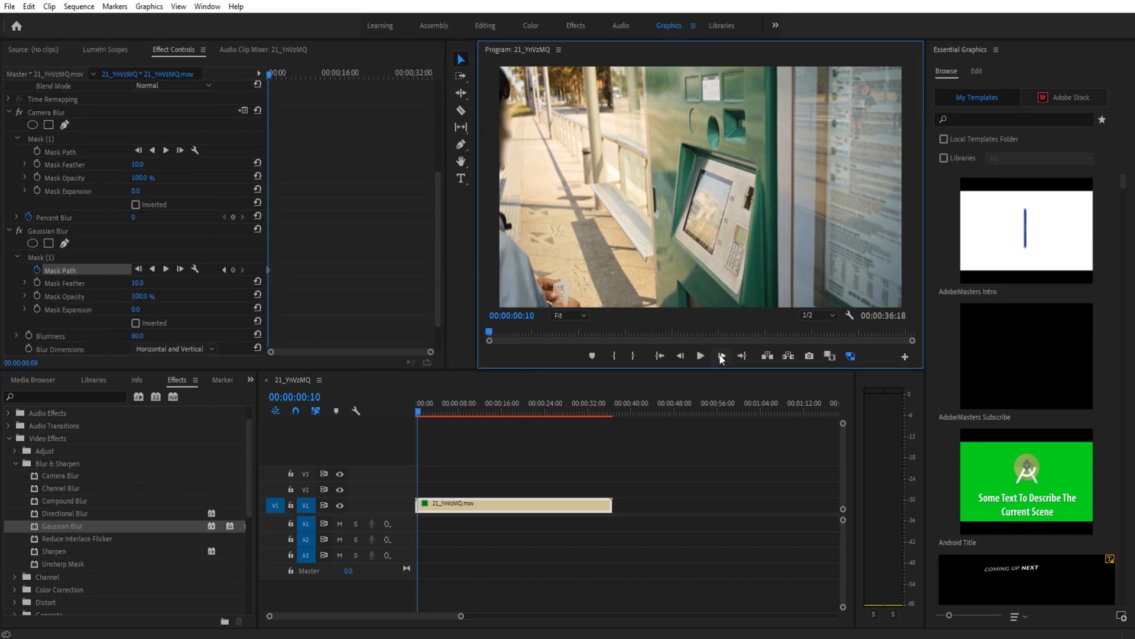
# Step: Select Mask (1) and keyframe the ellipse over her head frame by frame as she enters
pyautogui.click(720, 355)
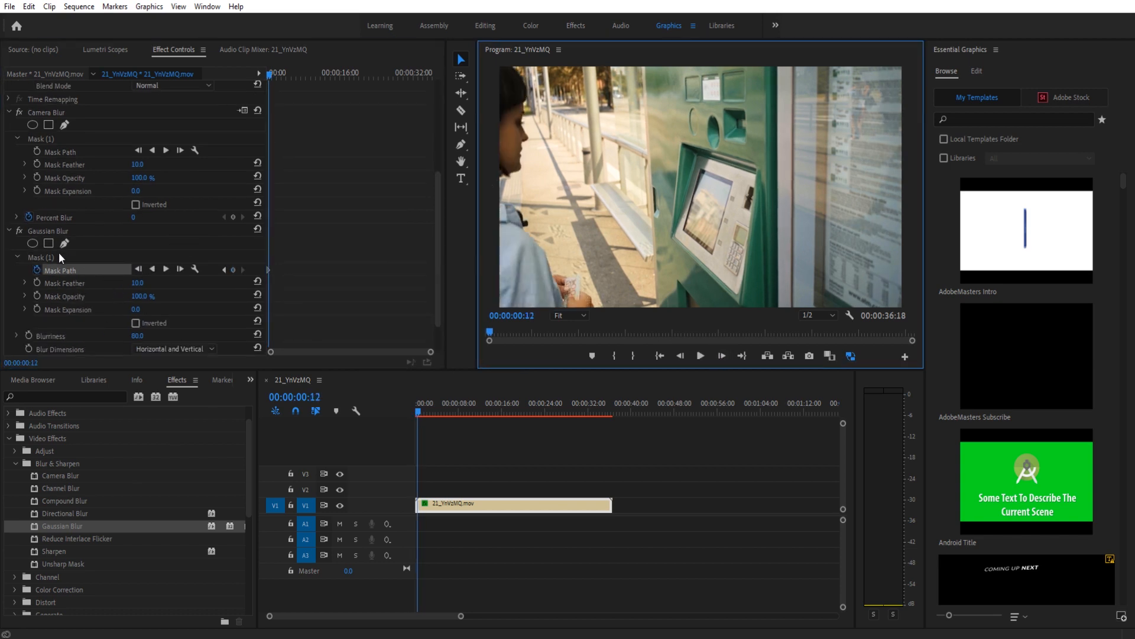
pyautogui.click(40, 257)
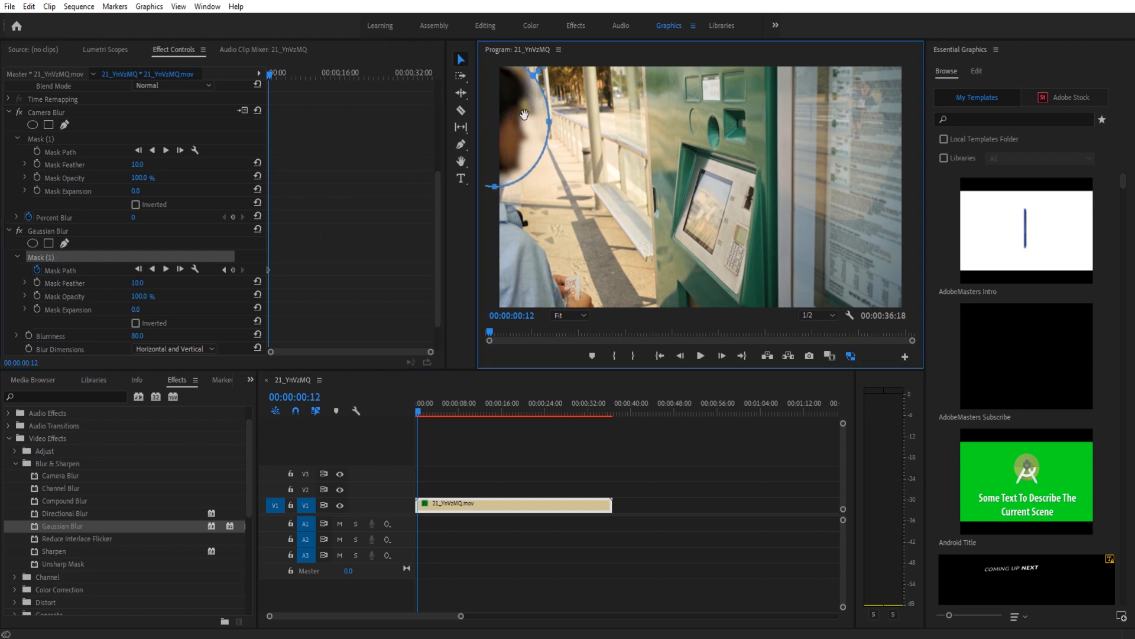
pyautogui.click(699, 356)
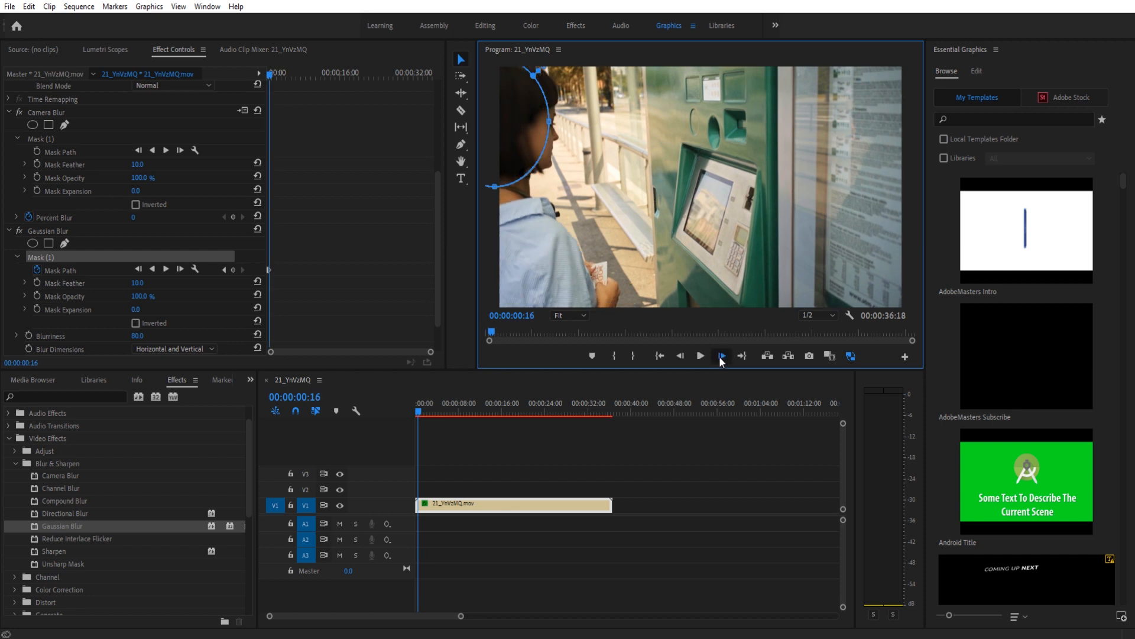
pyautogui.click(720, 355)
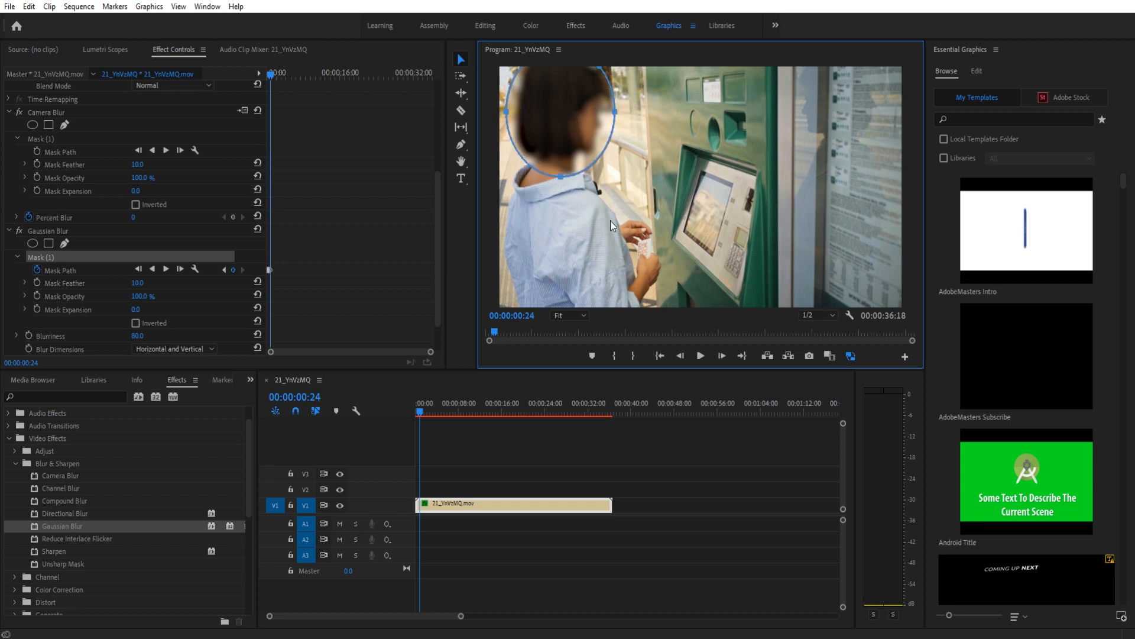
pyautogui.moveTo(652, 230)
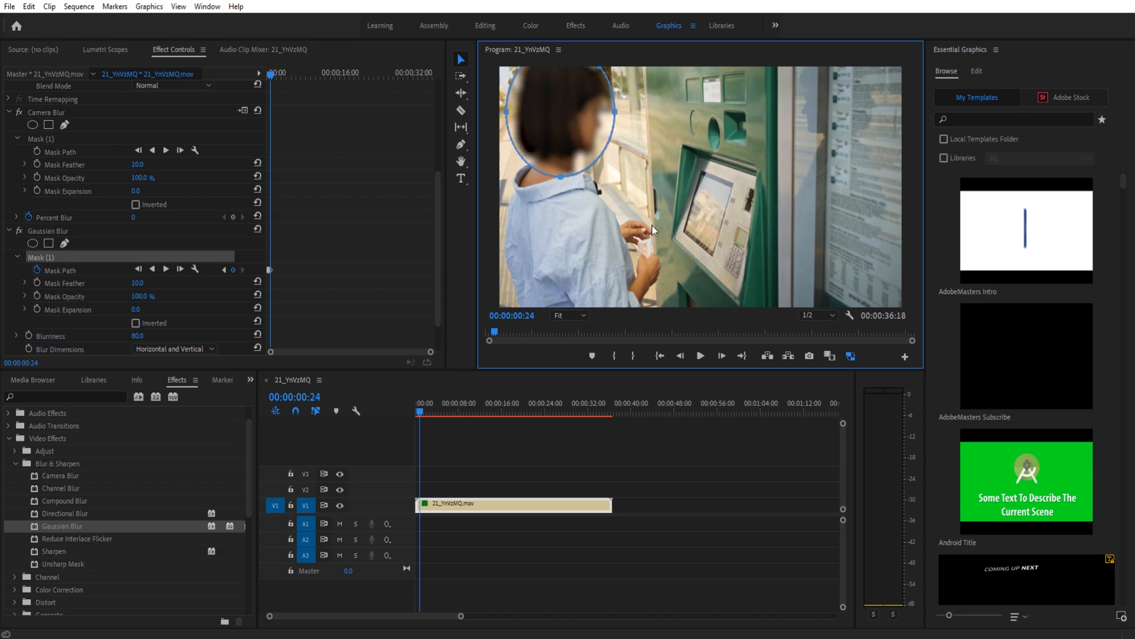
pyautogui.click(720, 356)
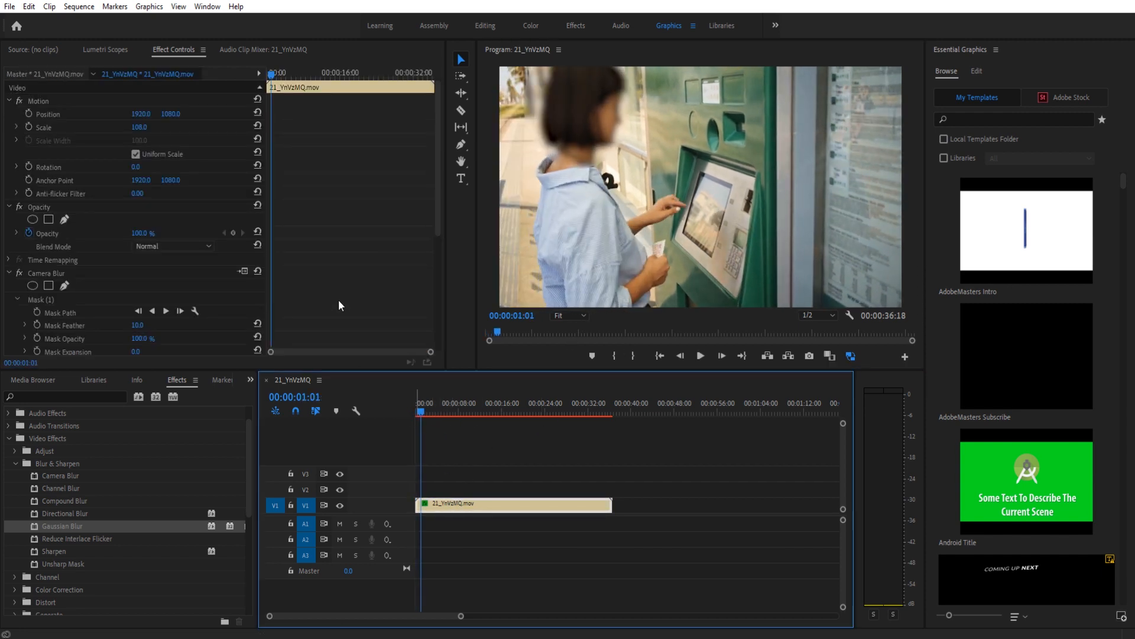
# Step: Scroll Effect Controls down to the Gaussian Blur mask's tracking controls
pyautogui.scroll(-3)
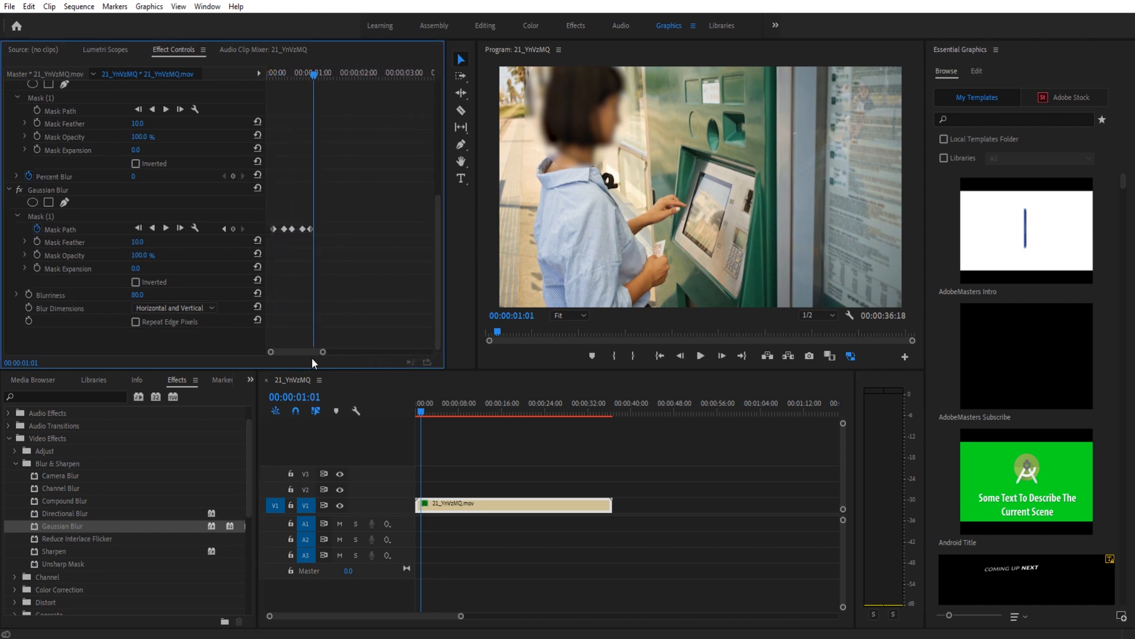
pyautogui.moveTo(182, 241)
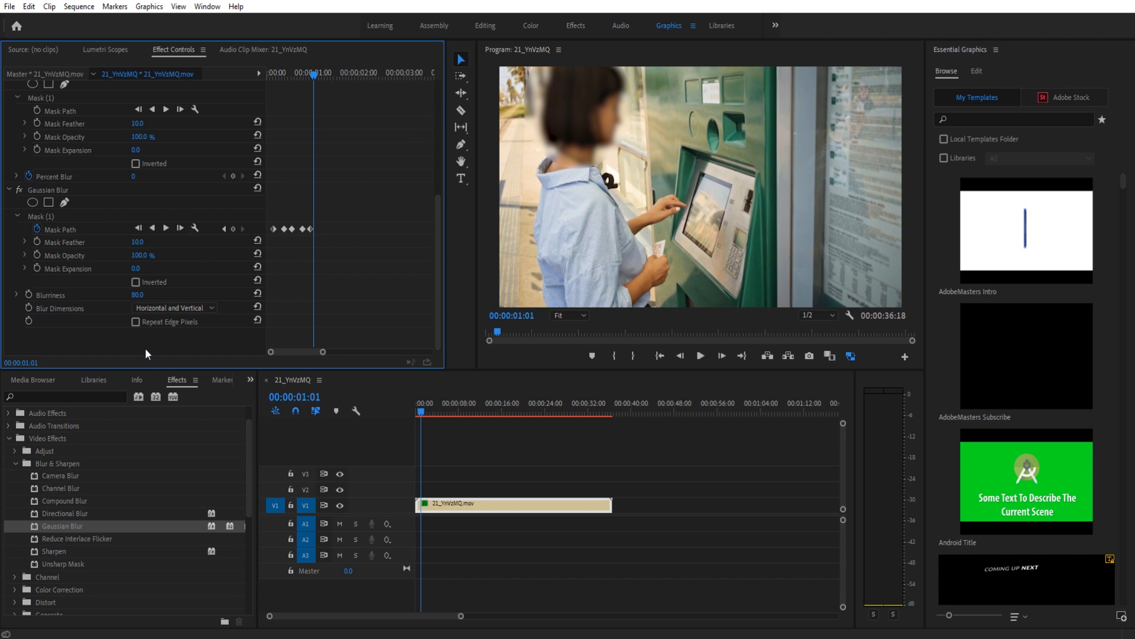
pyautogui.moveTo(171, 241)
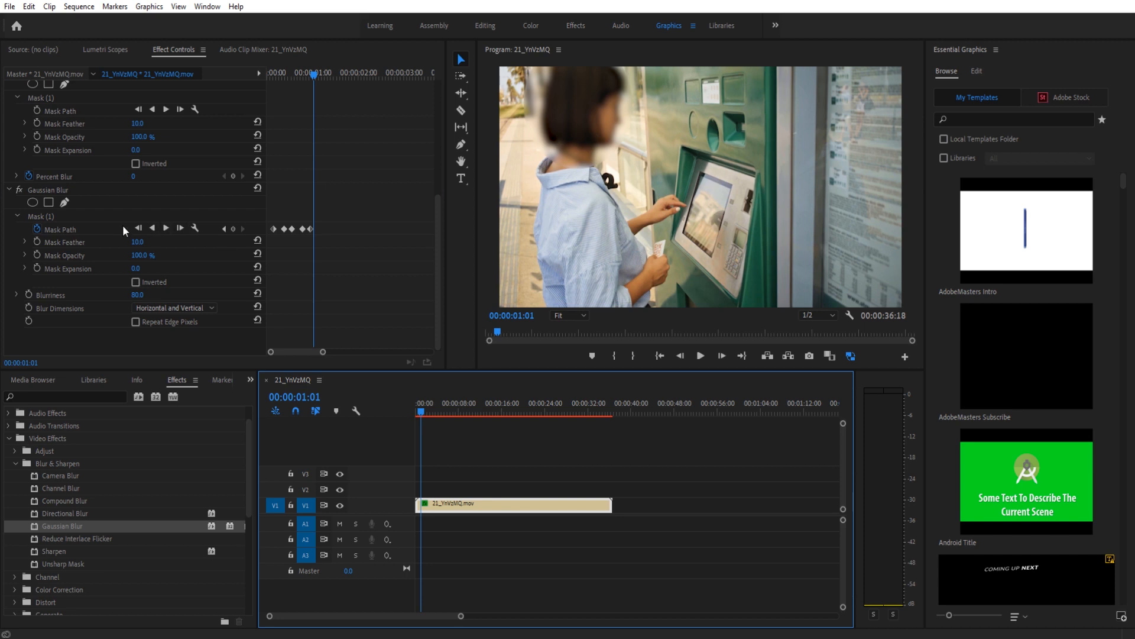
pyautogui.moveTo(179, 229)
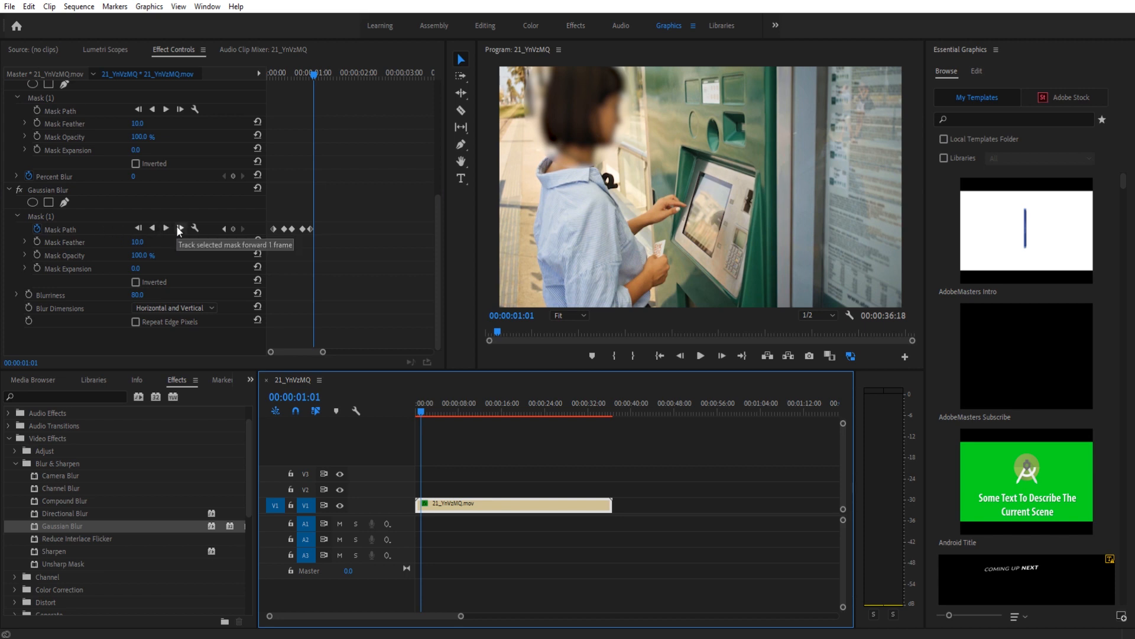
pyautogui.moveTo(288, 267)
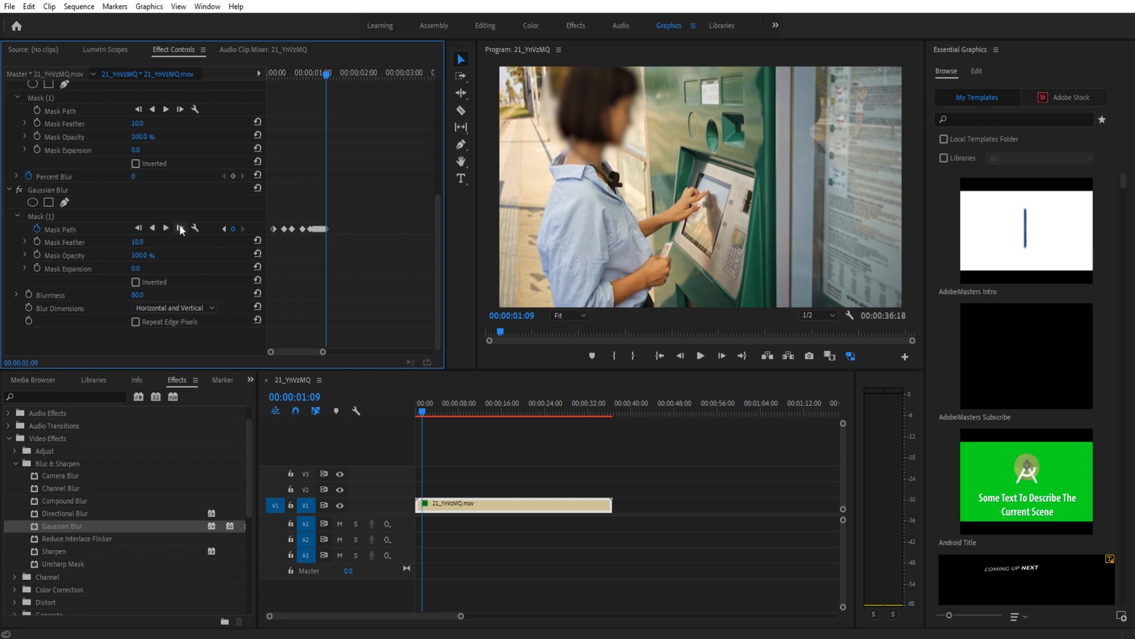
# Step: Track the selected face mask forward one more frame, reaching 00:00:01:10
pyautogui.click(165, 229)
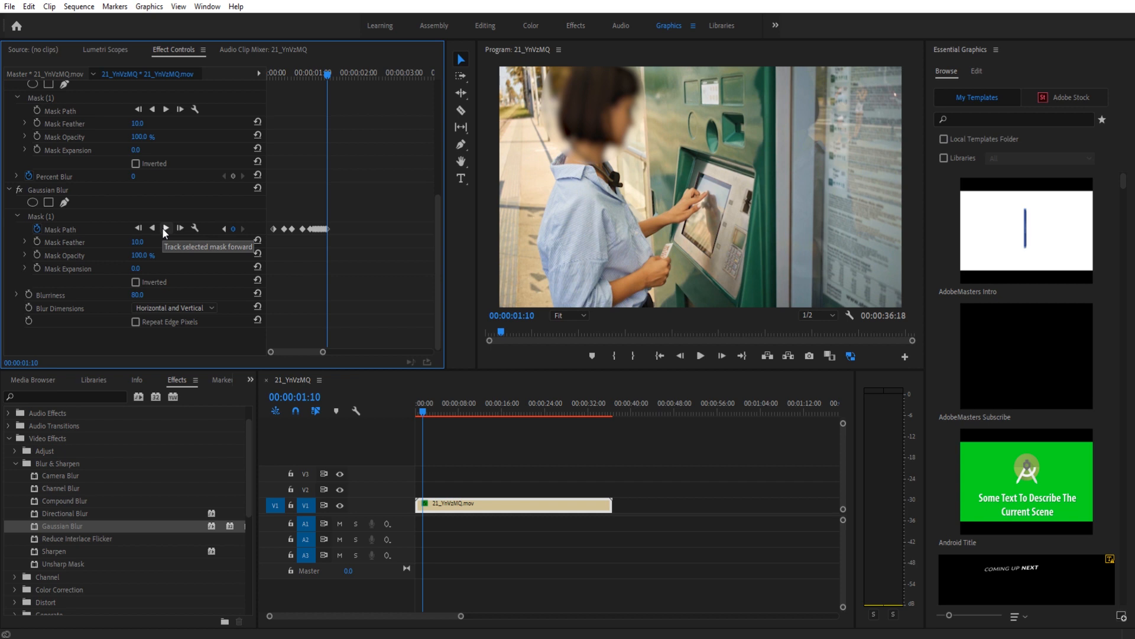
pyautogui.moveTo(165, 230)
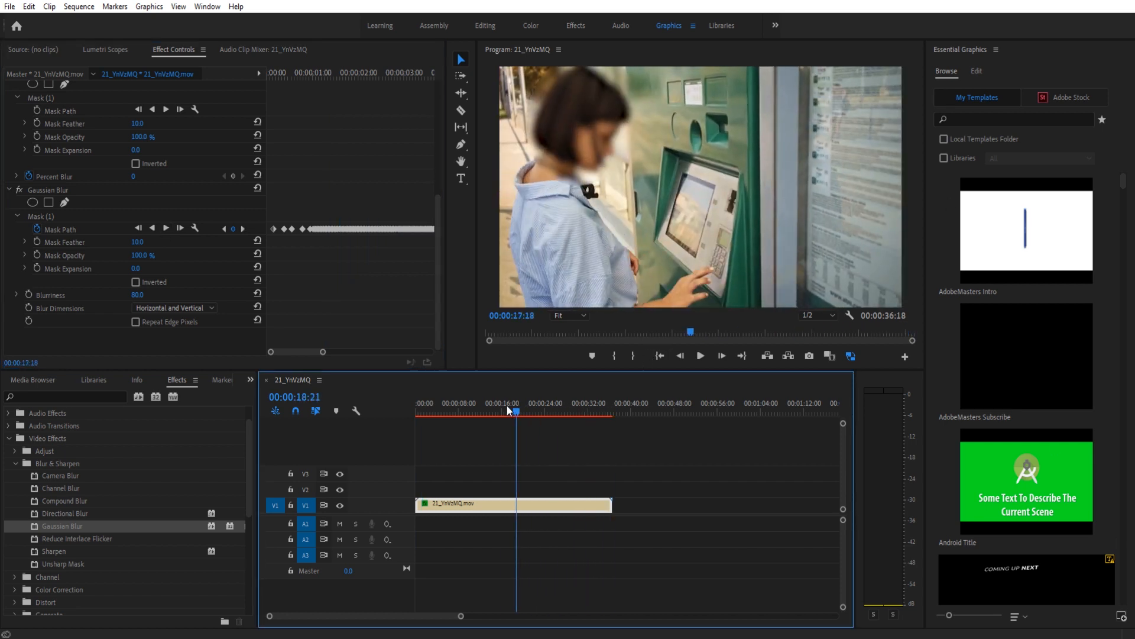
# Step: Rewind to the clip's start and play it to check the blur follows her face
pyautogui.click(413, 418)
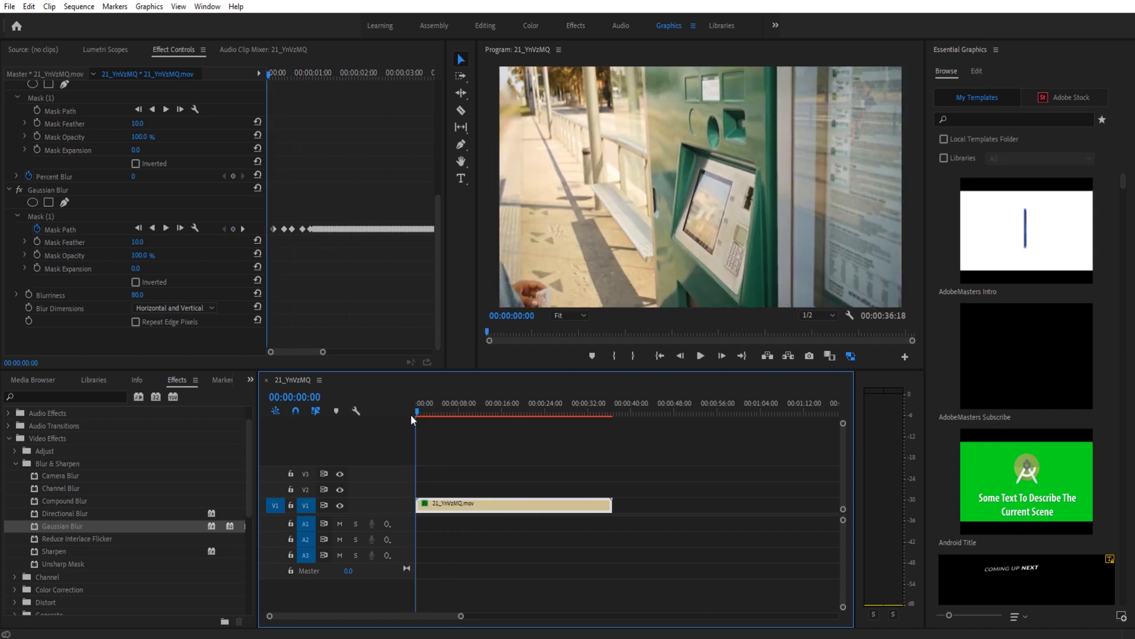
pyautogui.click(699, 356)
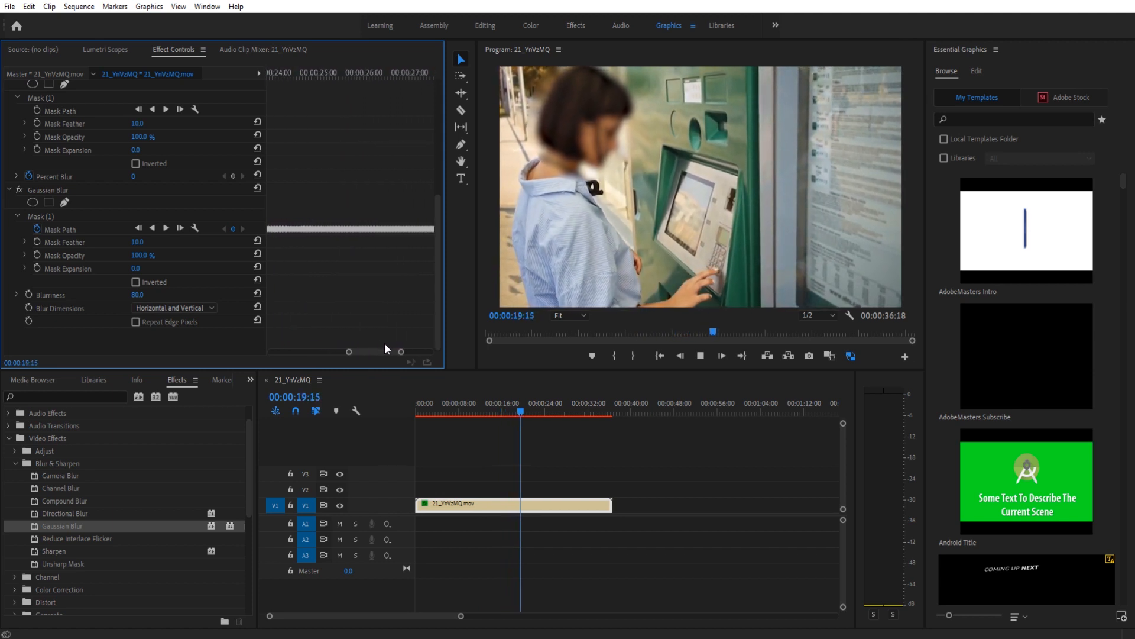
# Step: Stop playback at 00:00:19:22 to confirm the blur still covers the woman's face
pyautogui.click(700, 355)
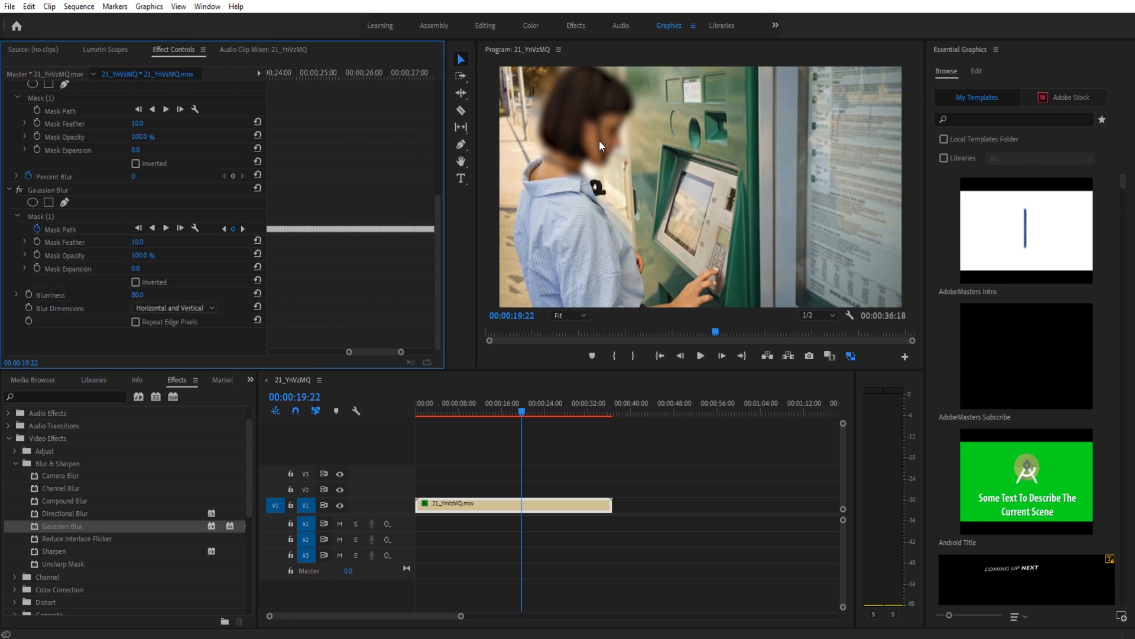
pyautogui.moveTo(597, 103)
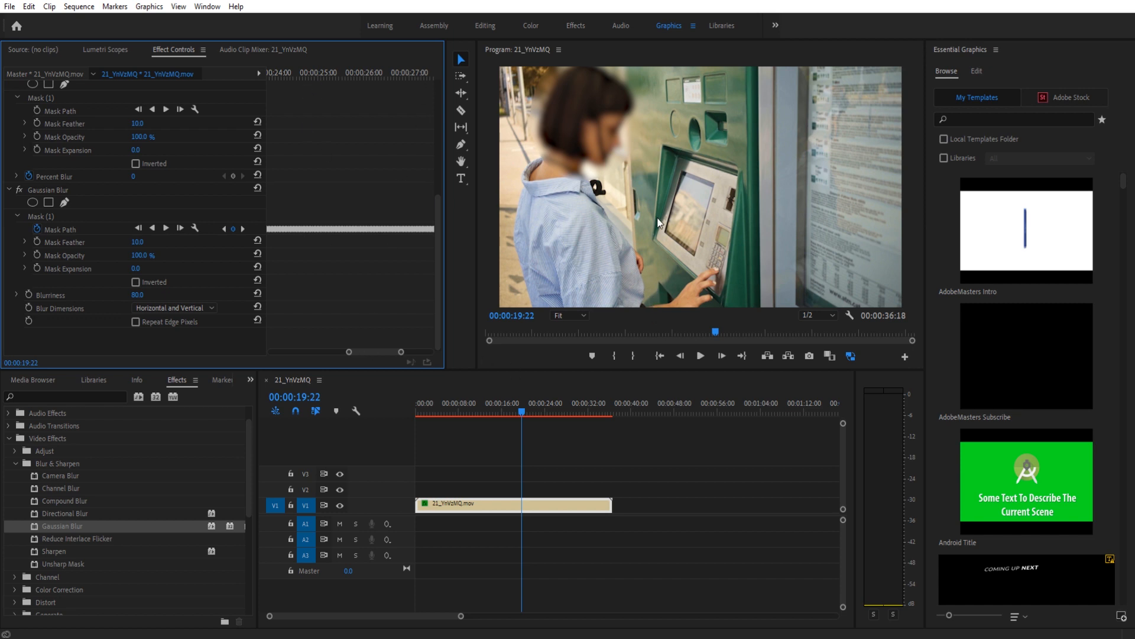
pyautogui.moveTo(639, 207)
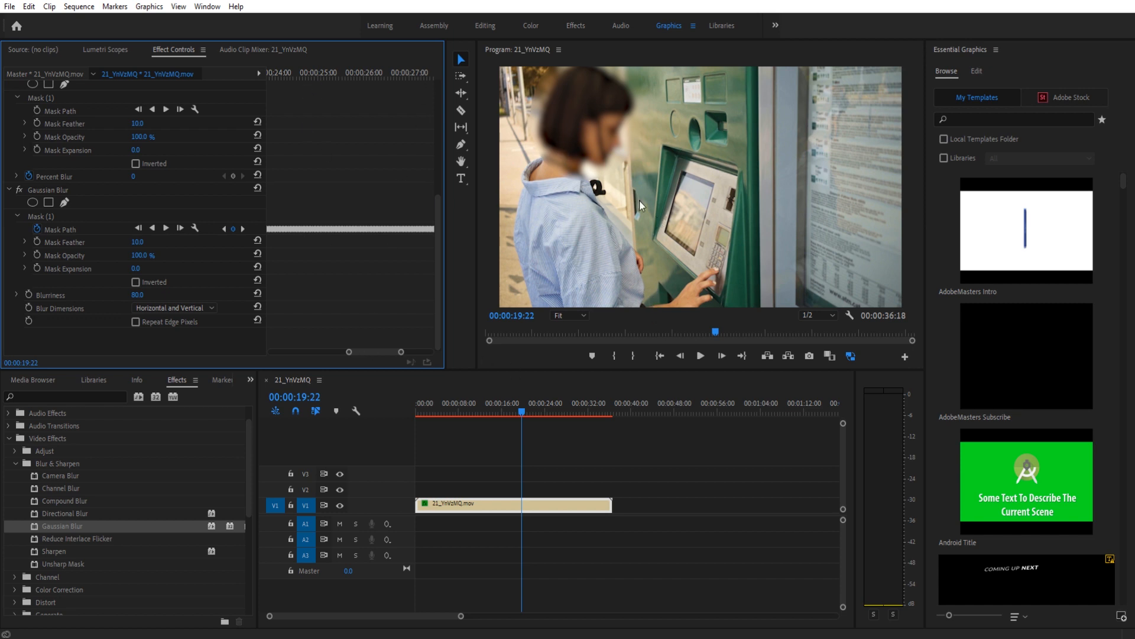
pyautogui.moveTo(720, 284)
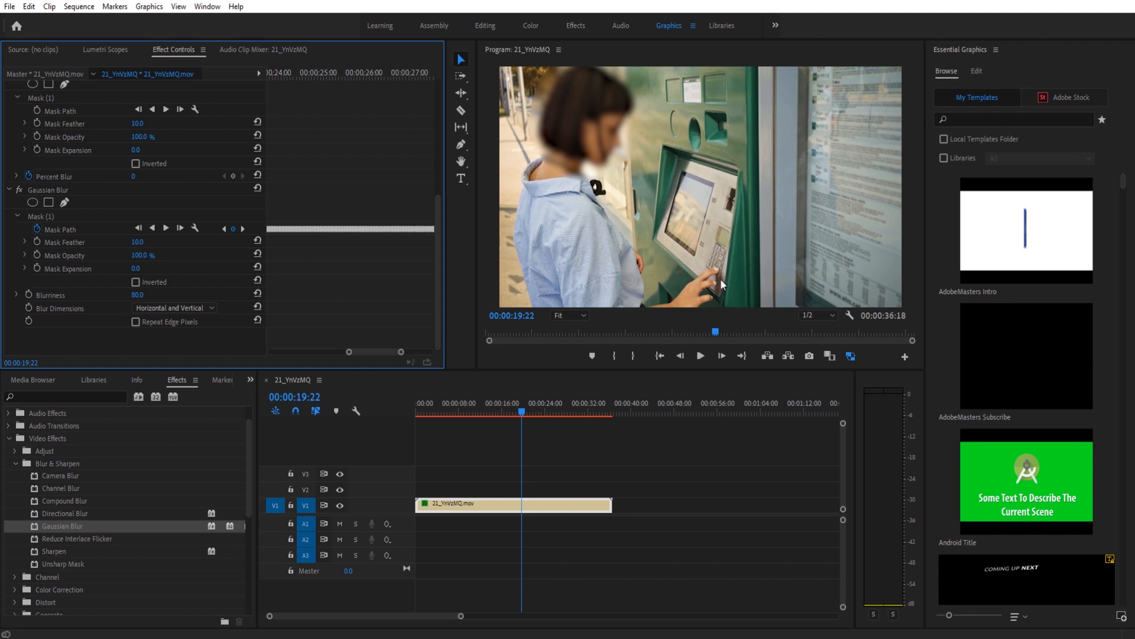
pyautogui.moveTo(720, 232)
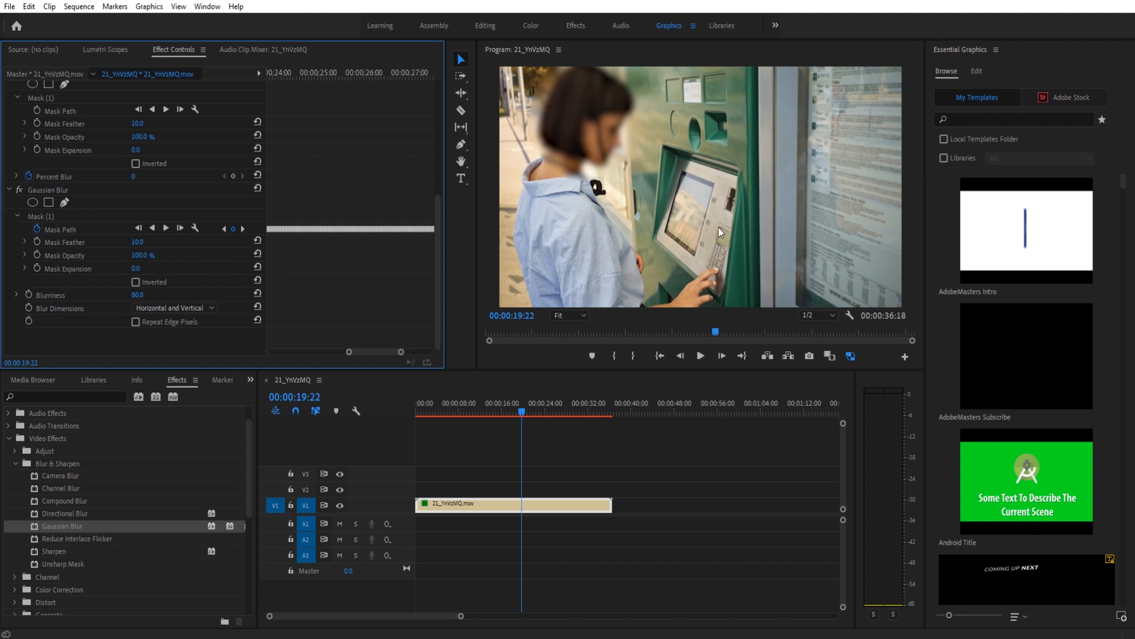
pyautogui.moveTo(722, 230)
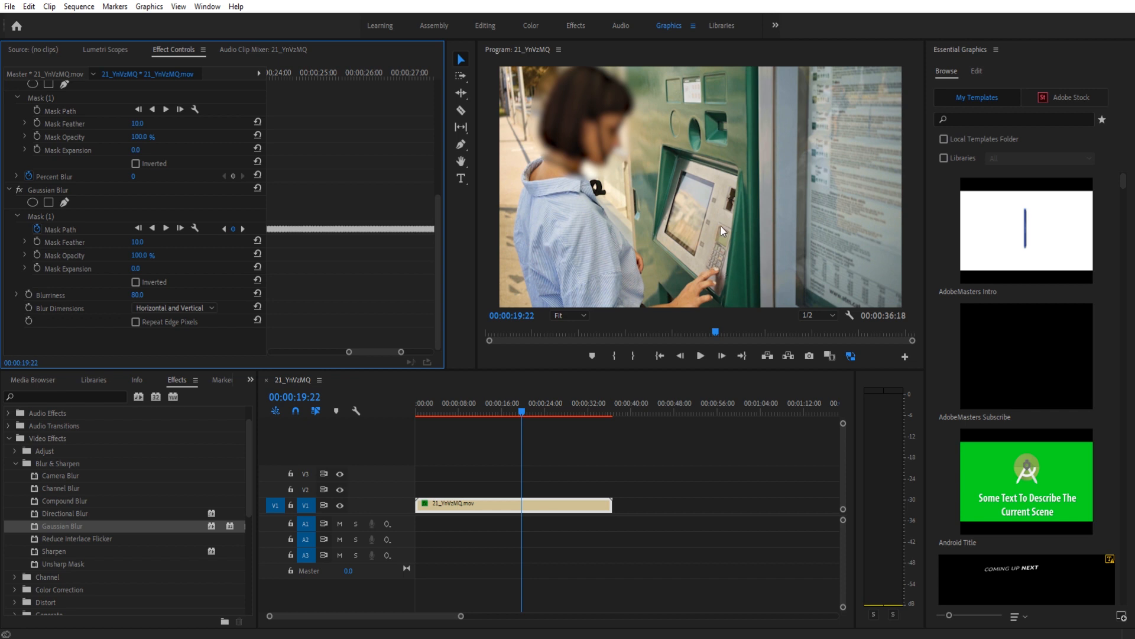
pyautogui.moveTo(750, 290)
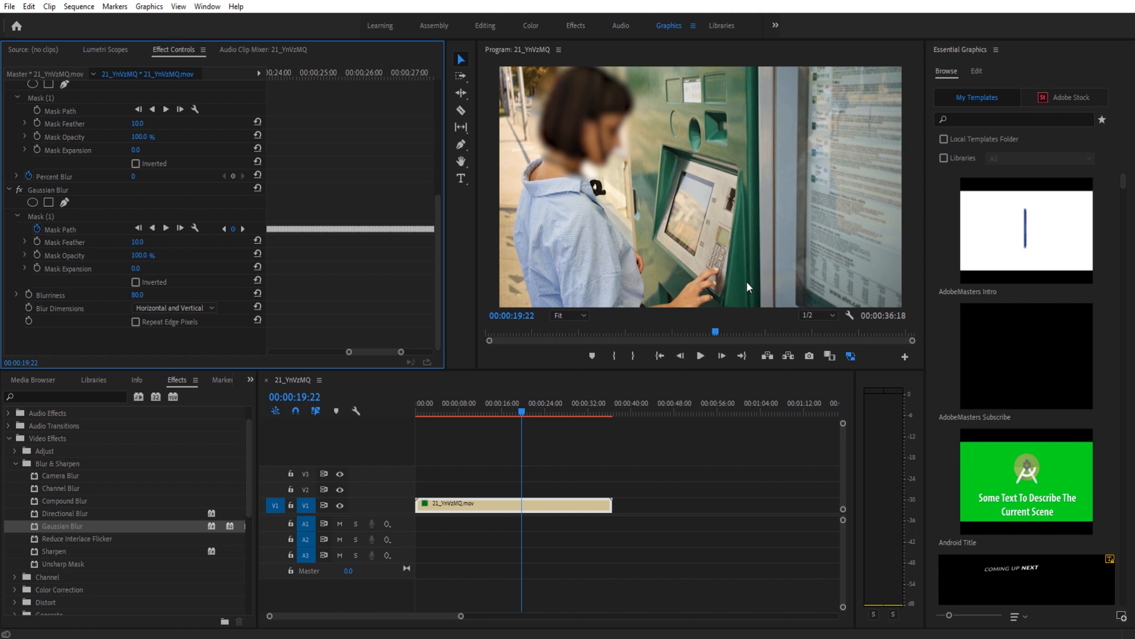
pyautogui.moveTo(833, 334)
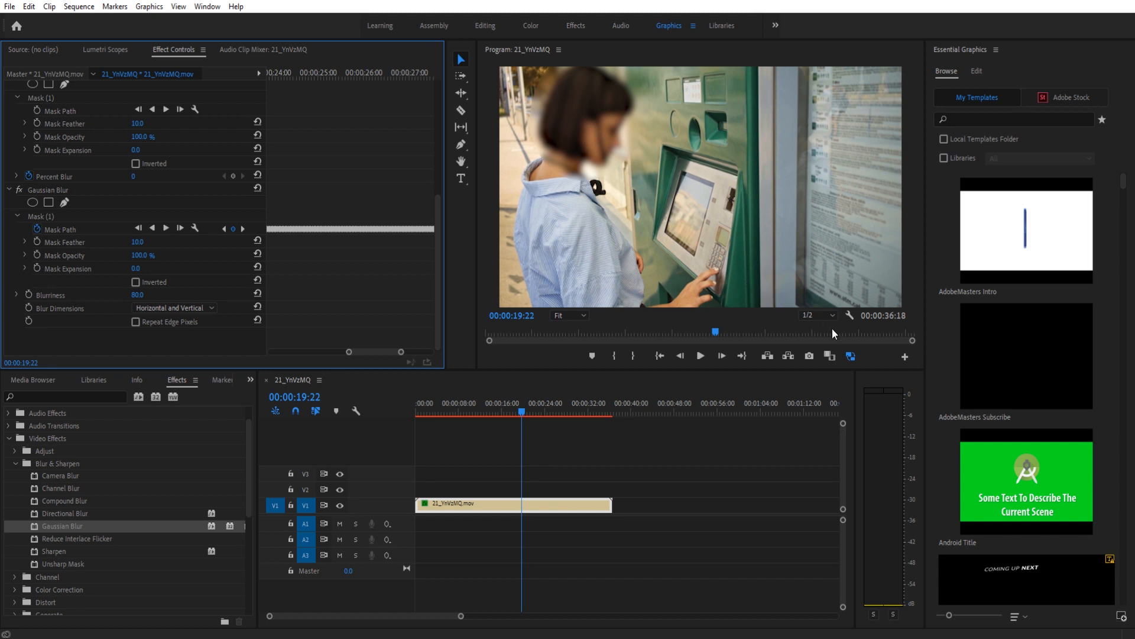
pyautogui.moveTo(851, 356)
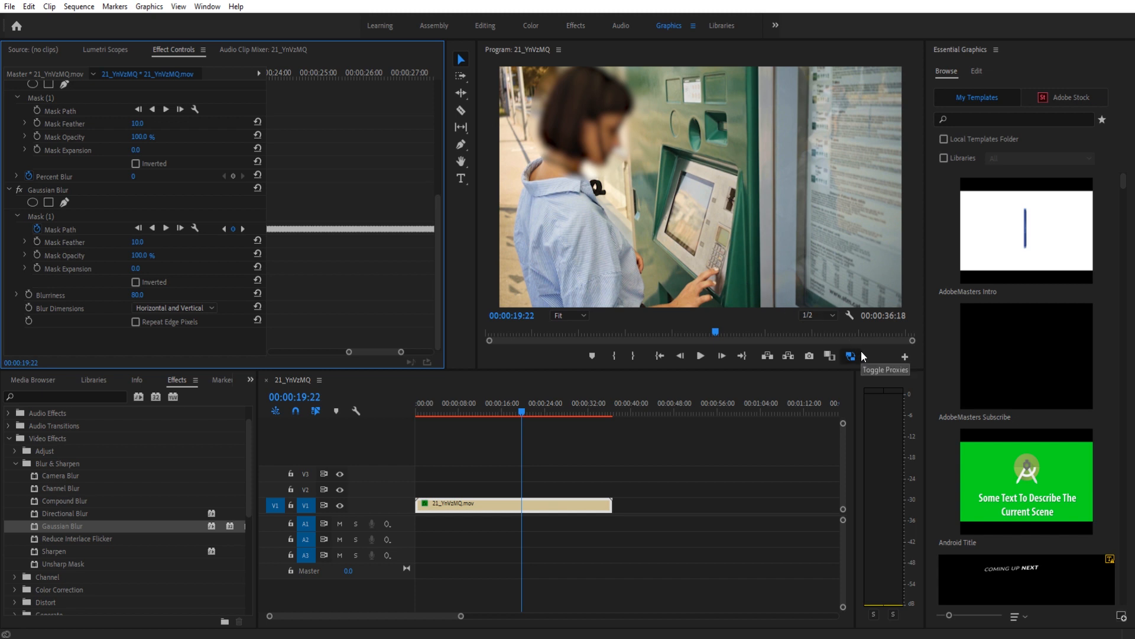